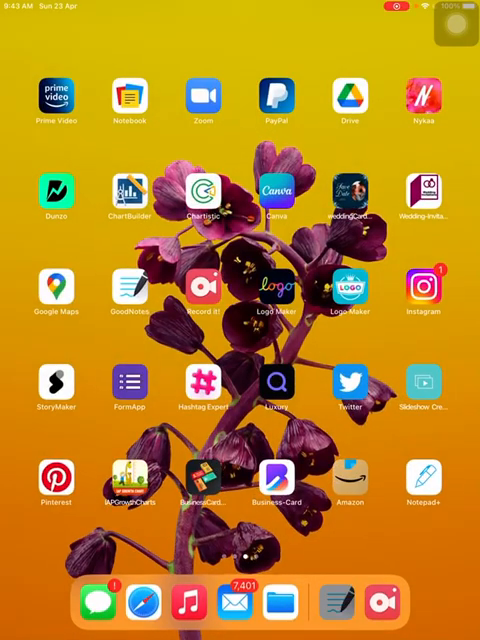
Open the Immunization of Adolescents notebook (red title, Source: IAP) in GoodNotes.
{"action": "left_click", "coordinate": [128, 290]}
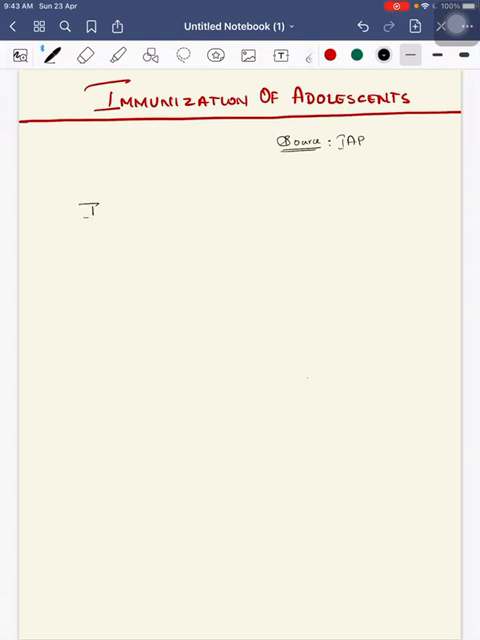
Write 'Intro :-' and point 1: vaccine-induced immunity wanes, so adolescent immunization is needed.
{"action": "type", "text": "Intro :"}
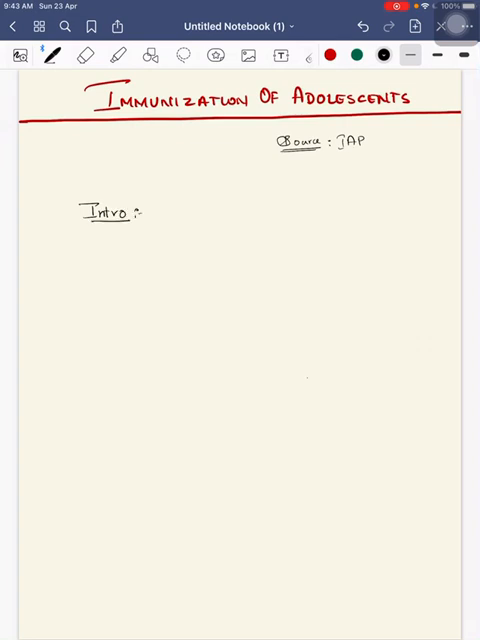
{"action": "left_click", "coordinate": [125, 246]}
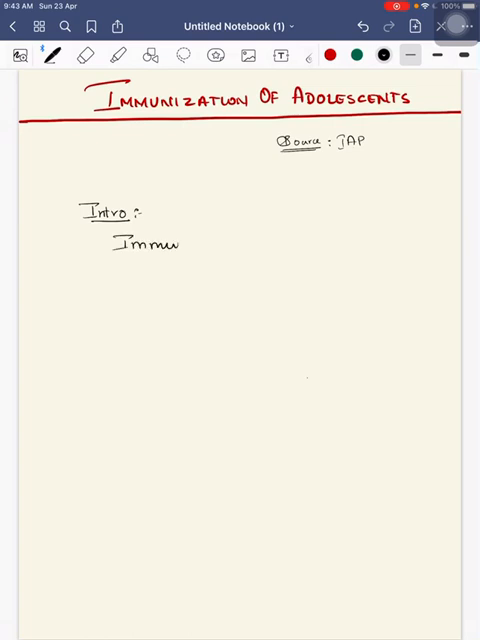
{"action": "type", "text": "Immune prob"}
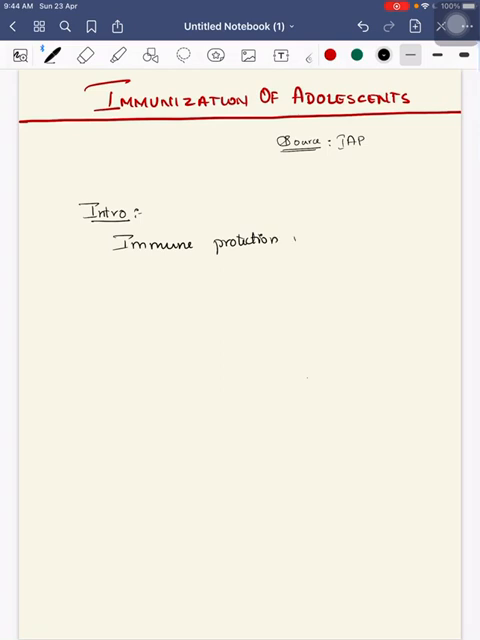
{"action": "type", "text": "induced"}
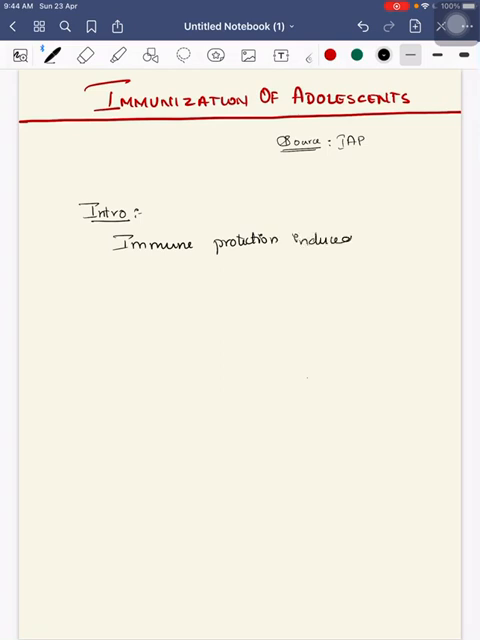
{"action": "type", "text": "by"}
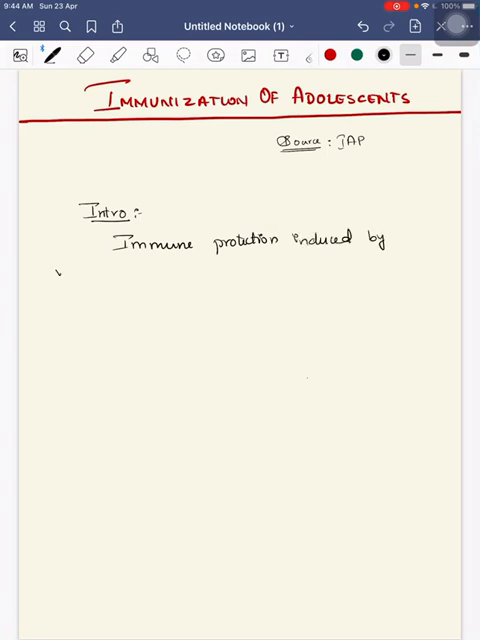
{"action": "type", "text": "vaccines given during infancy wanes over"}
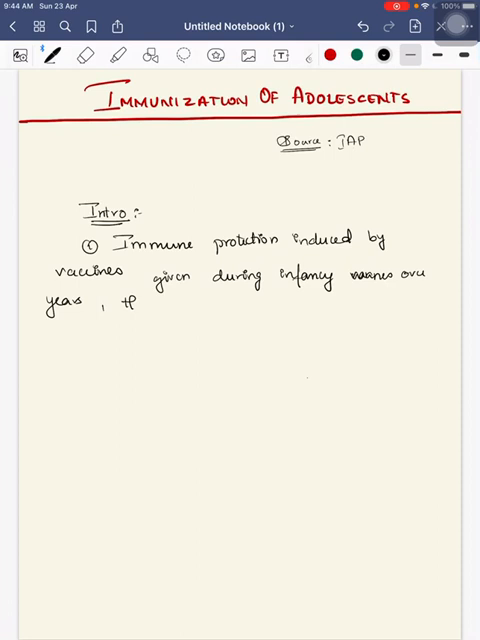
{"action": "type", "text": "there is no"}
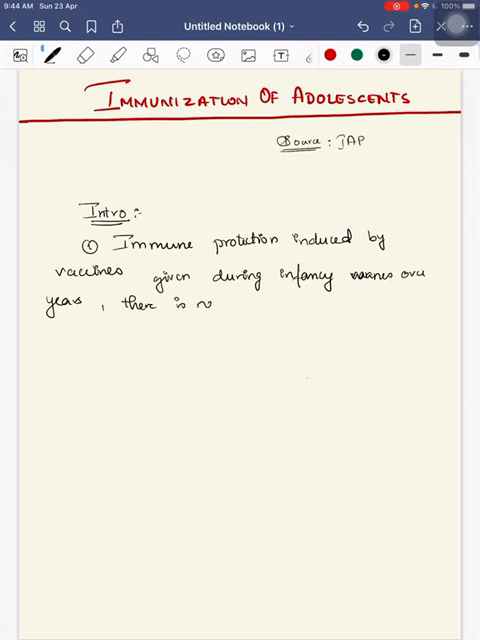
{"action": "type", "text": "need for adolescent"}
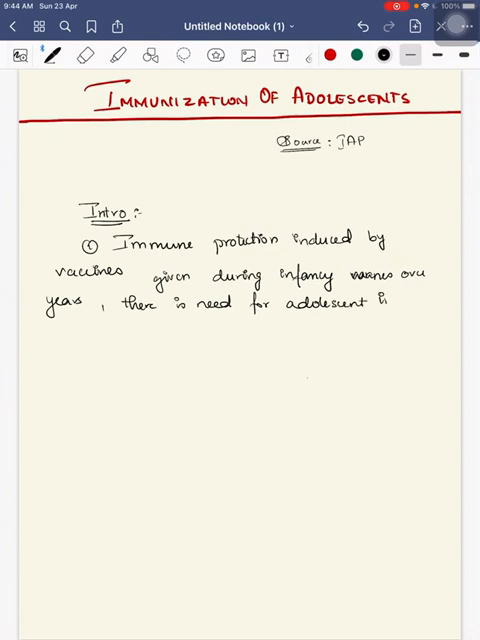
{"action": "type", "text": "immuniza."}
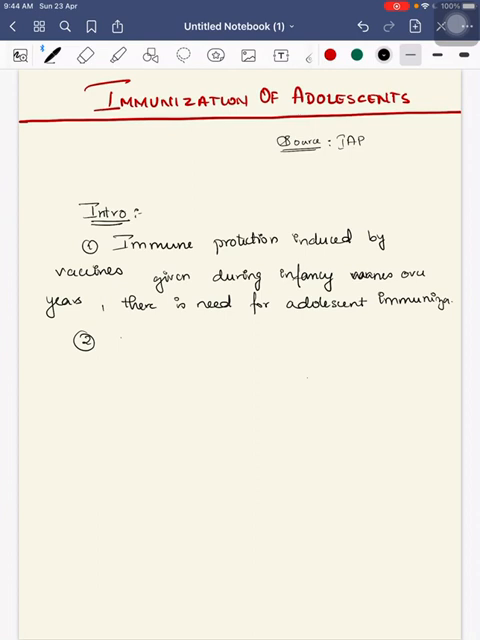
Write underlined 'Important adolescent vaccines': Pertussis, HPV, Meningococcal, then start 'PERTUSSIS'.
{"action": "type", "text": "Important"}
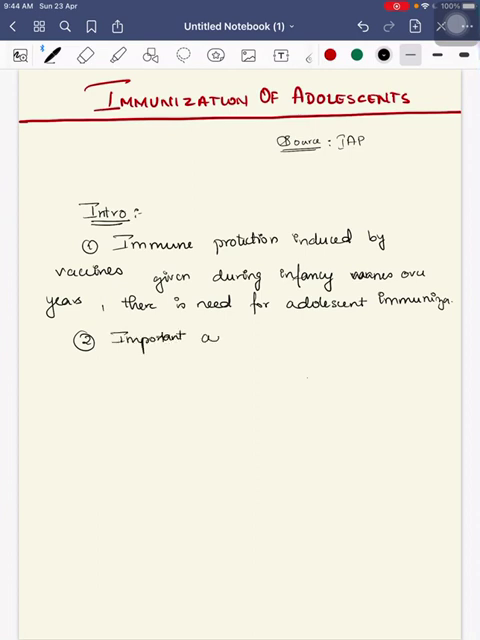
{"action": "type", "text": "adolesan"}
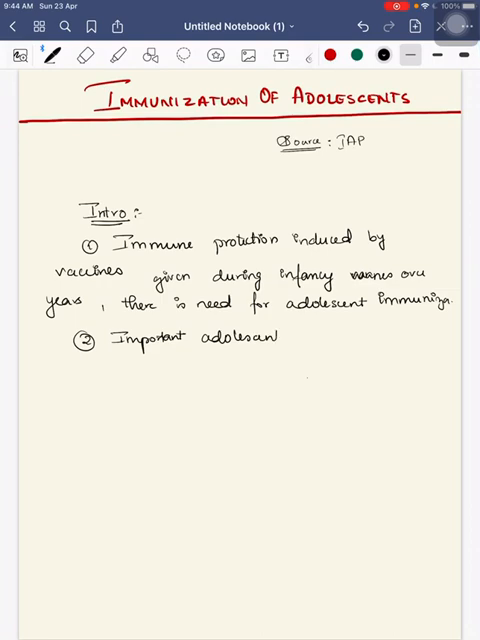
{"action": "type", "text": "vaccine"}
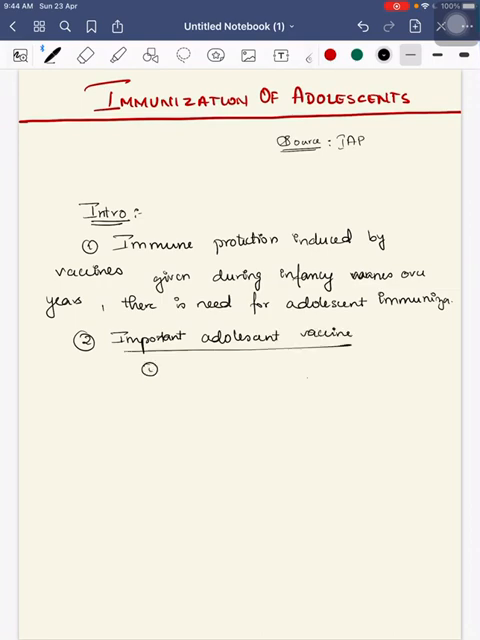
{"action": "type", "text": "Perti"}
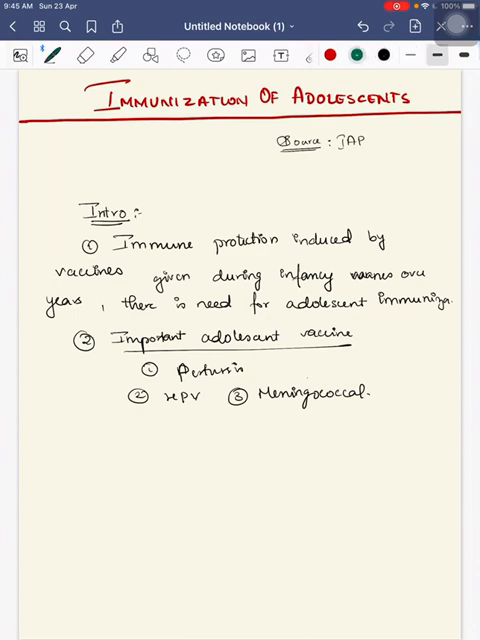
{"action": "type", "text": "PERTUSSIS"}
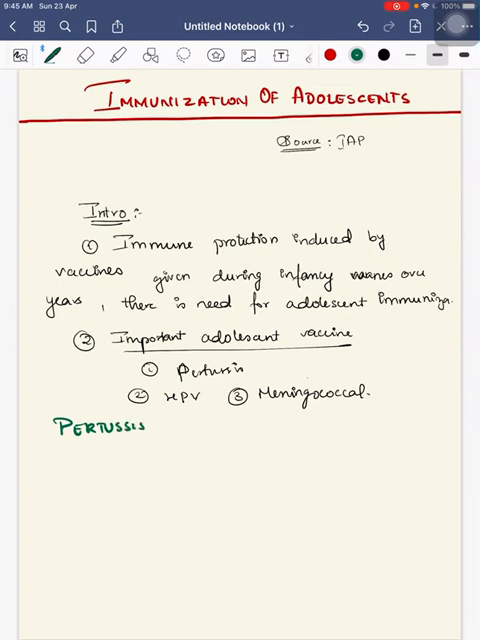
Finish the green 'PERTUSSIS VACCINE :-' heading and note factors deciding how fast immunity wanes.
{"action": "type", "text": "Vacci"}
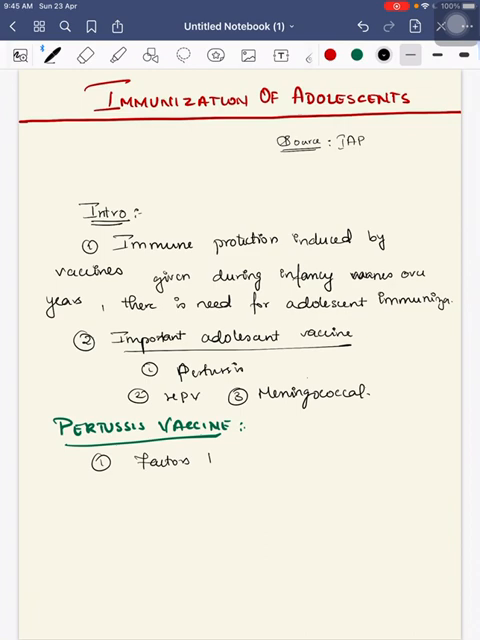
{"action": "type", "text": "that determine the"}
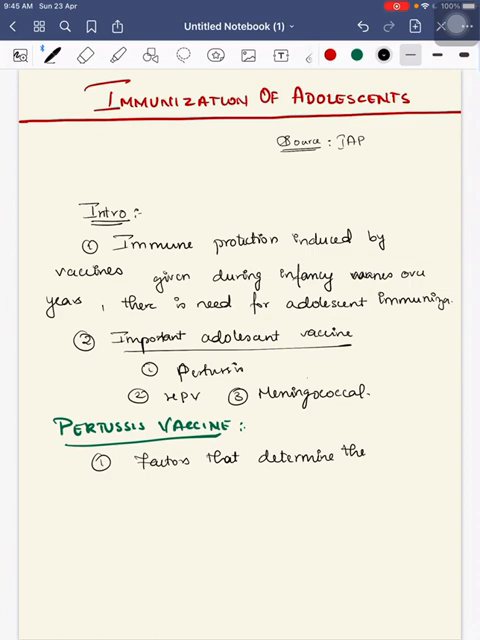
{"action": "type", "text": "speed"}
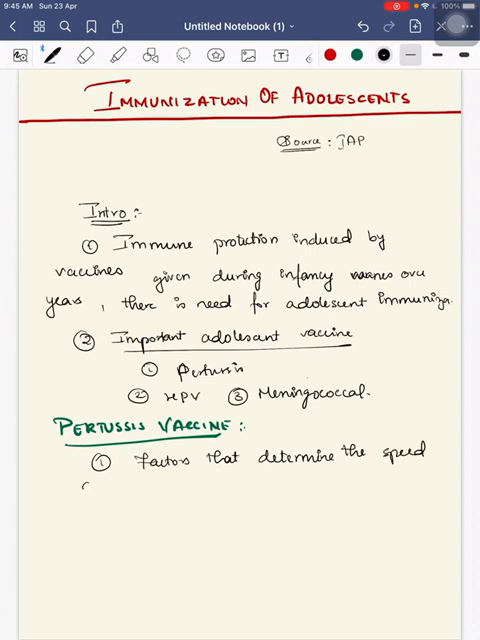
{"action": "type", "text": "at which the"}
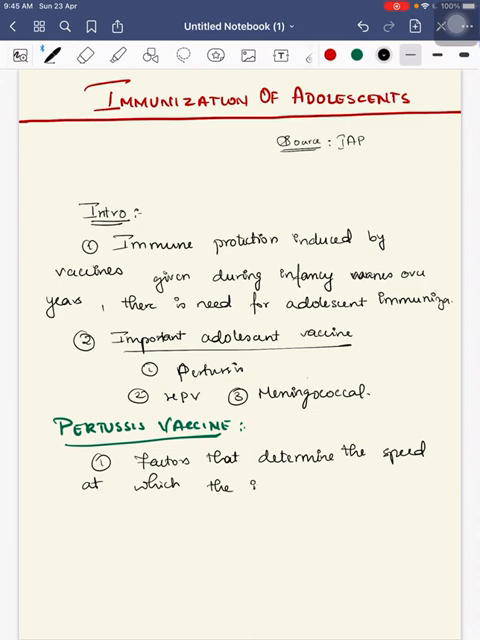
{"action": "type", "text": "immuni"}
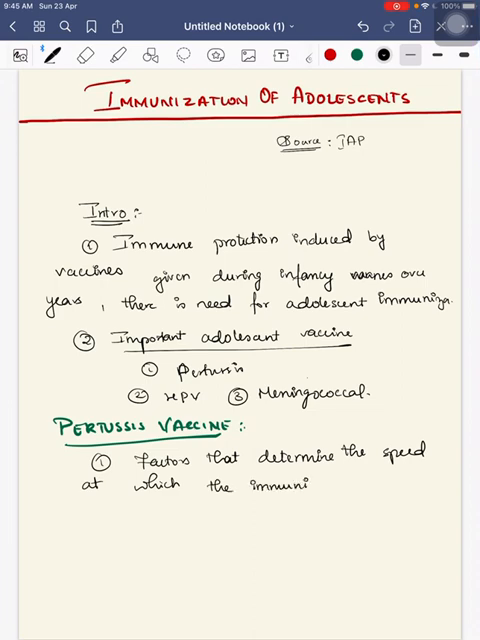
{"action": "type", "text": "ity var"}
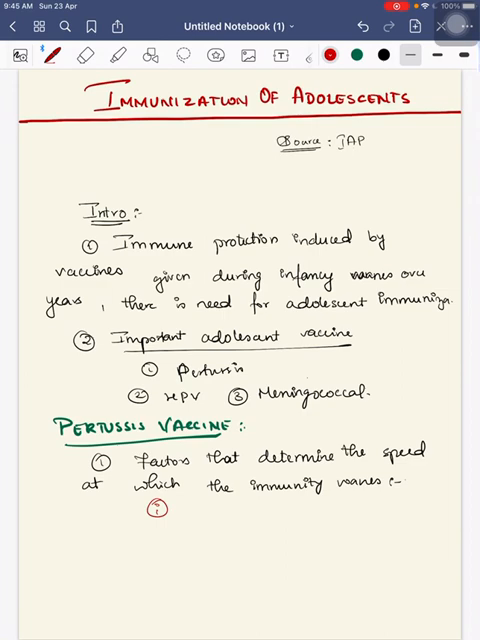
List red sub-points 'vaccination schedule' and 'type of vaccine'.
{"action": "type", "text": "Vaccination"}
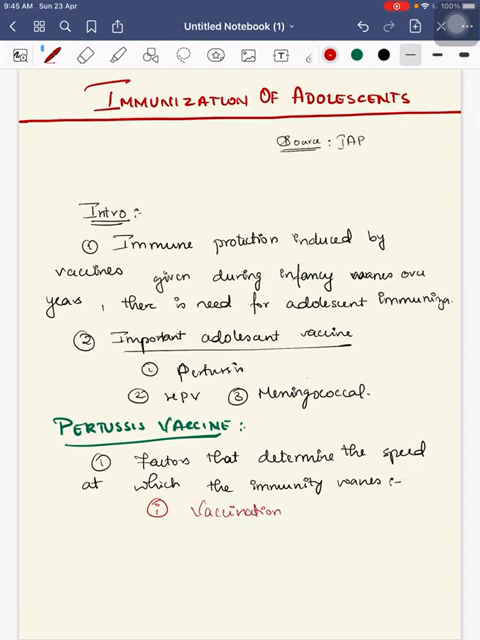
{"action": "type", "text": "schedule"}
{"action": "type", "text": "type of va"}
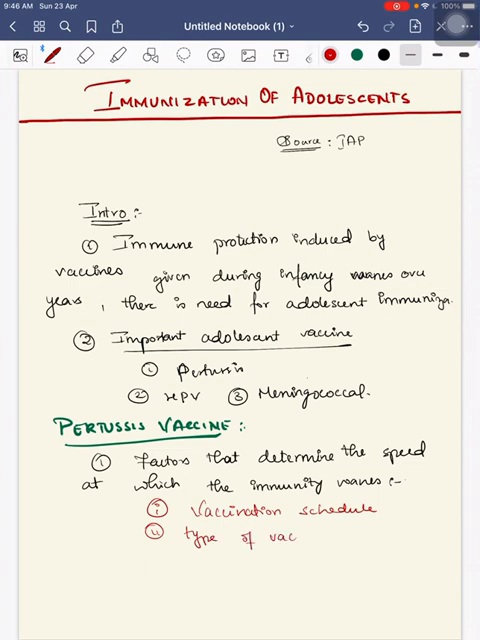
{"action": "type", "text": "cine"}
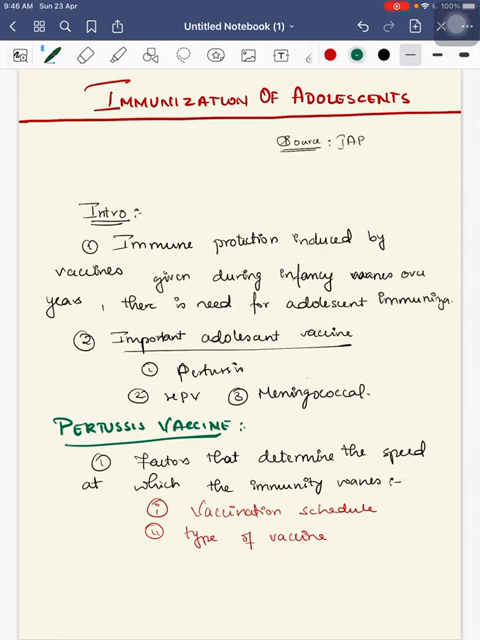
Add the green note 'aP → short-lasting protection' and scroll to a blank page.
{"action": "type", "text": "CaP-"}
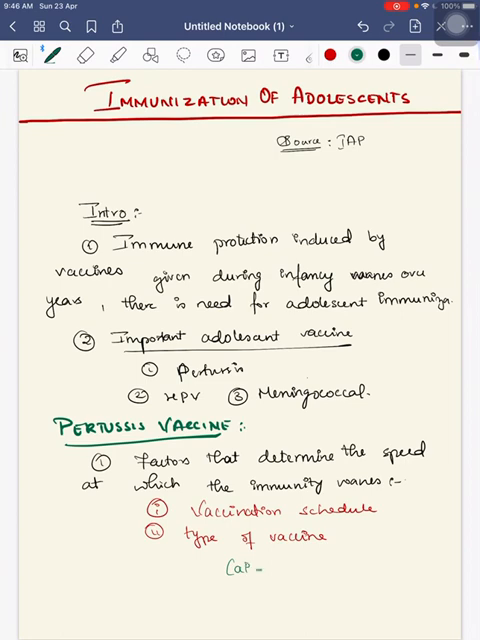
{"action": "type", "text": "→ short"}
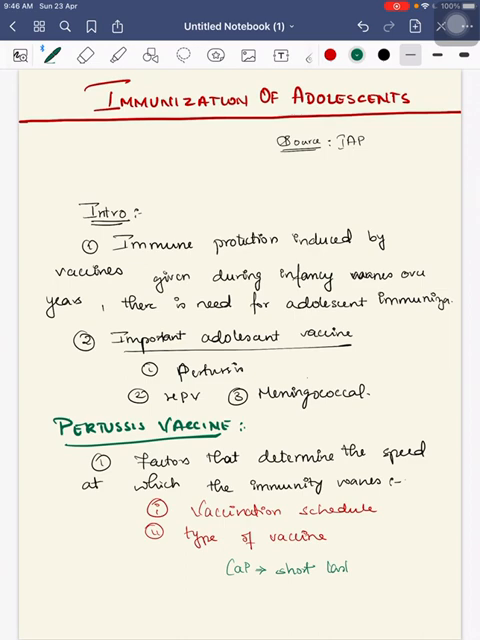
{"action": "type", "text": "lasting p"}
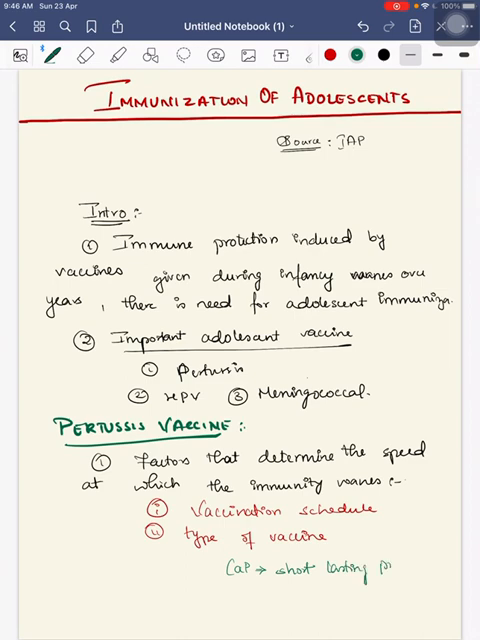
{"action": "type", "text": "protection)."}
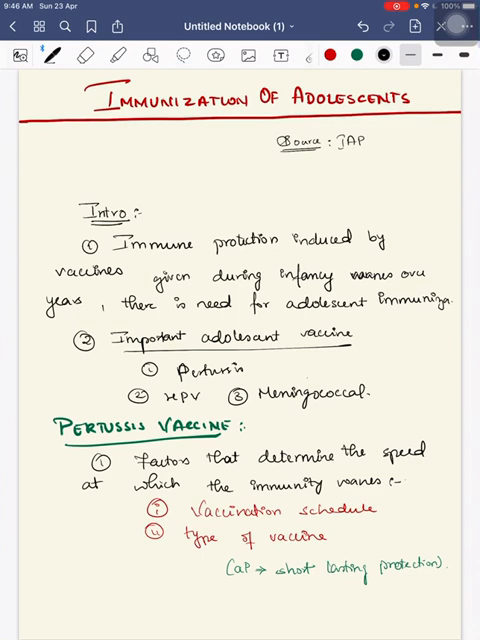
{"action": "scroll", "scroll_direction": "down", "scroll_amount": 3}
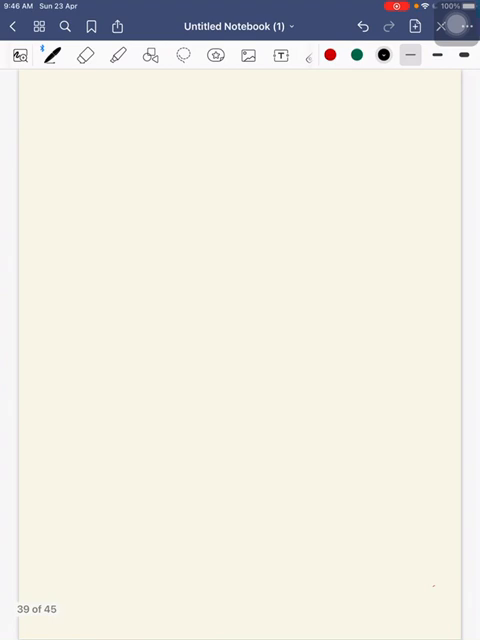
Draw the underline strokes for the green HPV Vaccine heading below the Td note.
{"action": "left_click_drag", "start_coordinate": [55, 105], "coordinate": [165, 100]}
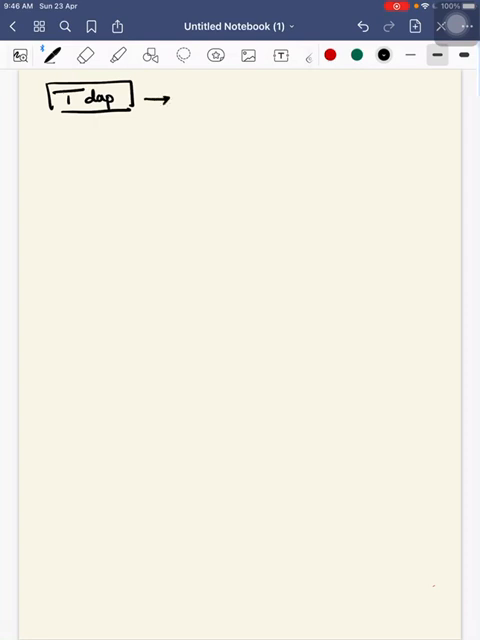
{"action": "left_click_drag", "start_coordinate": [200, 103], "coordinate": [235, 103]}
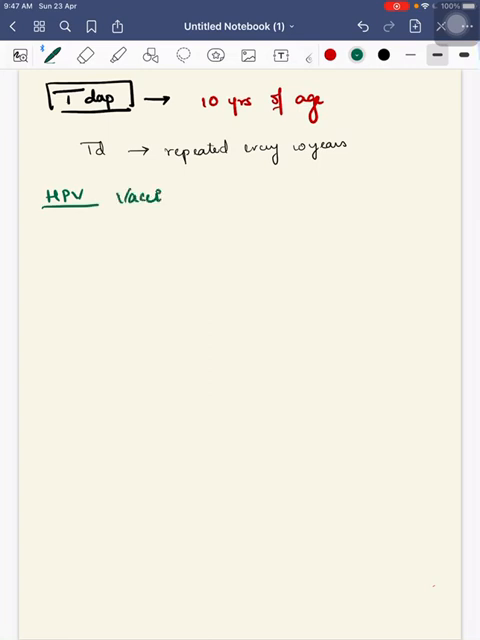
Note HPV vaccine's link to anogenital, oropharyngeal and cervical cancer.
{"action": "type", "text": "Vaccine :"}
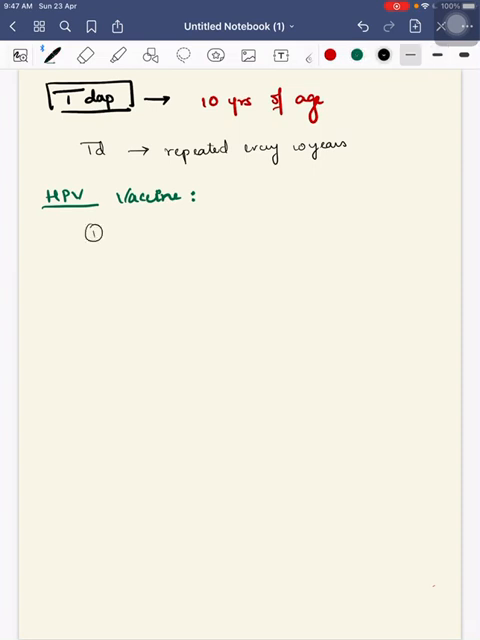
{"action": "type", "text": "with"}
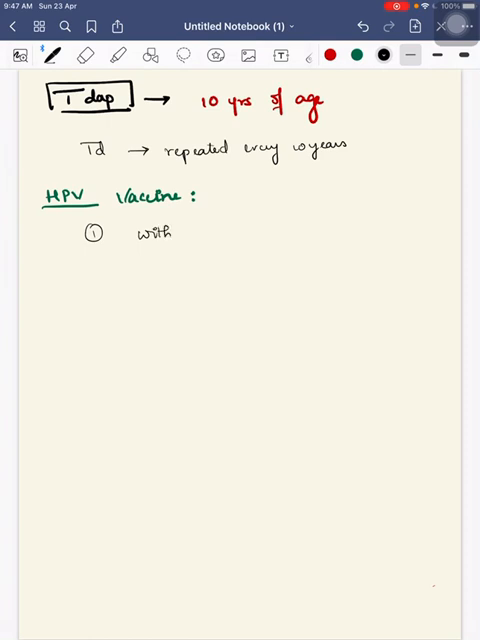
{"action": "type", "text": "development"}
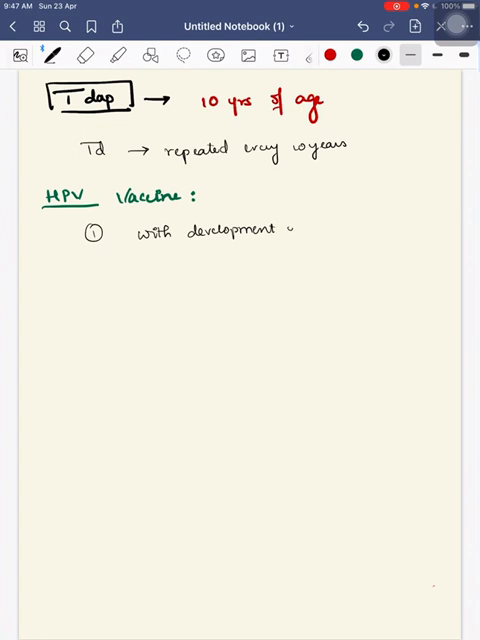
{"action": "type", "text": "of amo"}
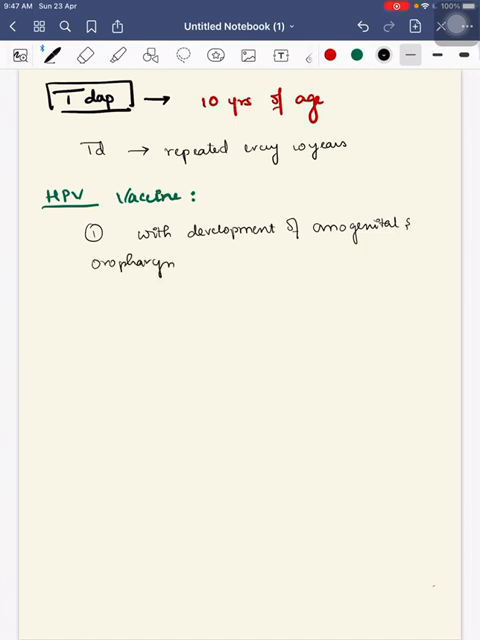
{"action": "type", "text": "geal cancers, of which"}
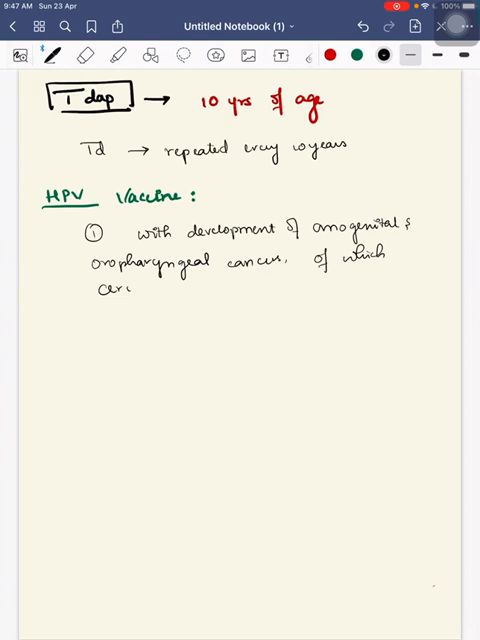
{"action": "type", "text": "cervical co"}
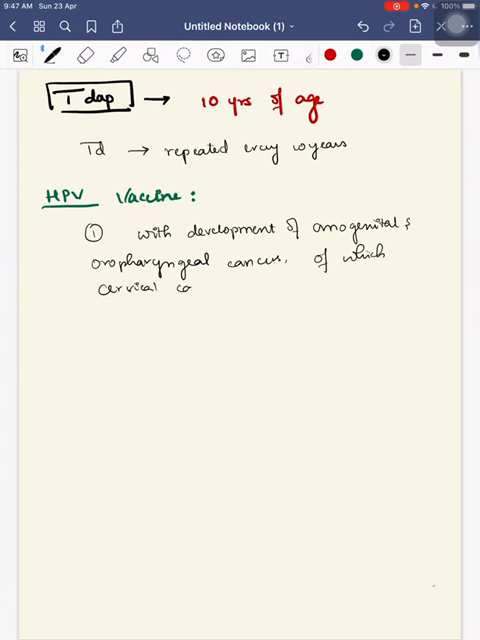
{"action": "type", "text": "cancer →"}
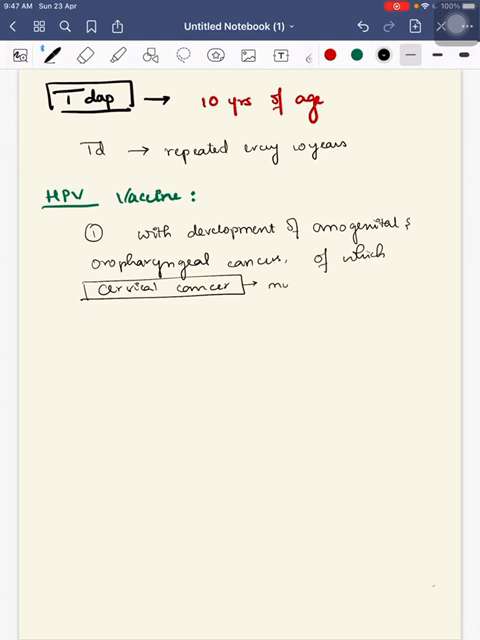
{"action": "type", "text": "most my"}
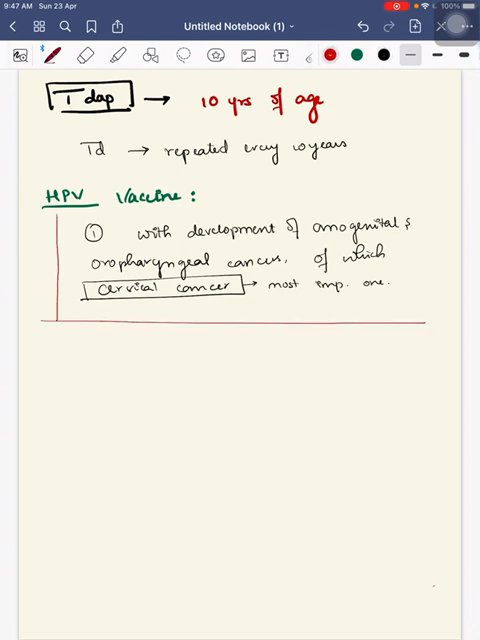
Branch into red arrows for Bivalent (16, 18) and Quadrivalent (6, 11, 16, 18).
{"action": "left_click_drag", "start_coordinate": [42, 325], "coordinate": [40, 355]}
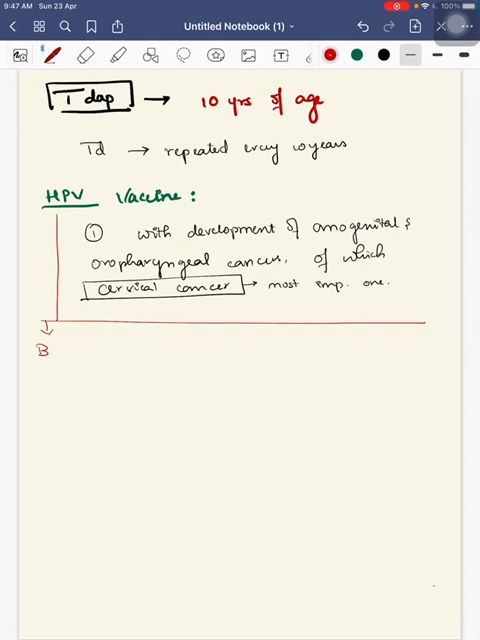
{"action": "type", "text": "BIVALENT"}
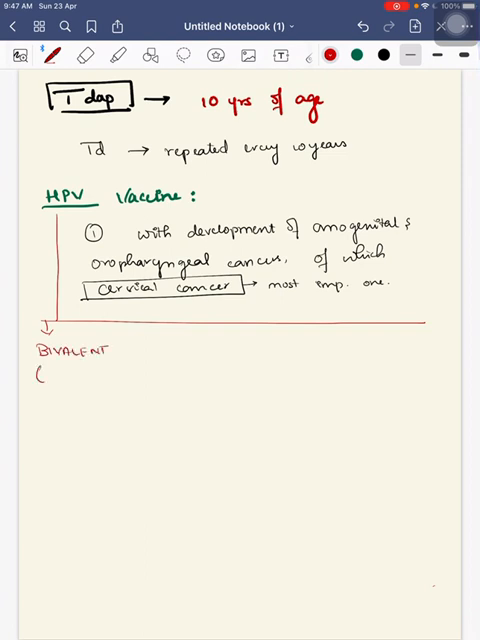
{"action": "type", "text": "(16, 18)"}
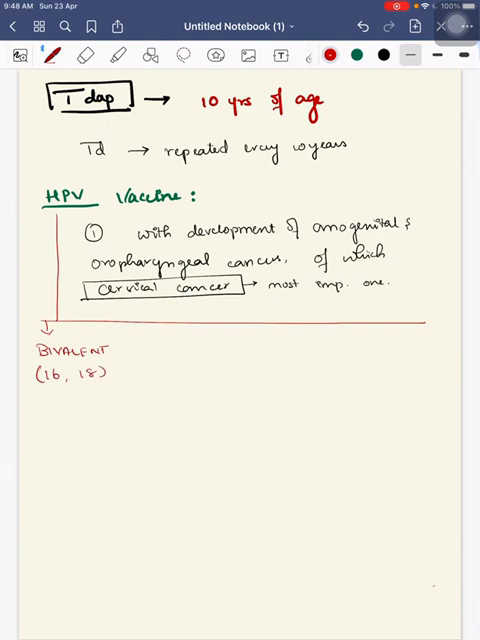
{"action": "type", "text": "Qun"}
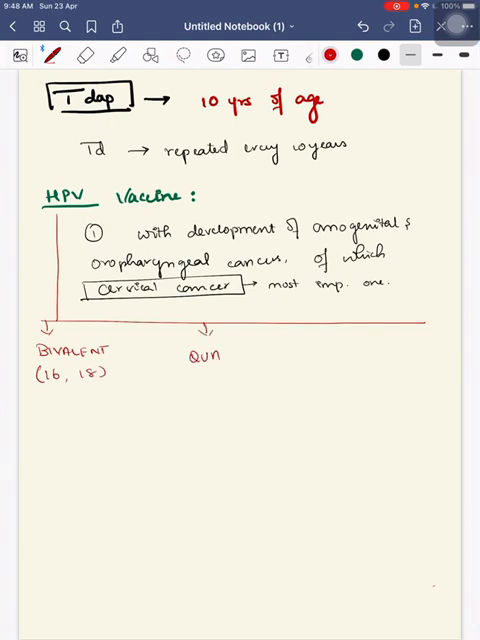
{"action": "type", "text": "DRIV"}
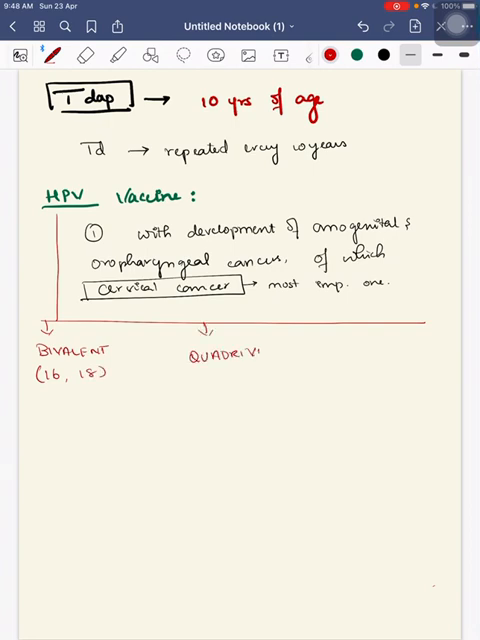
{"action": "type", "text": "VALENT"}
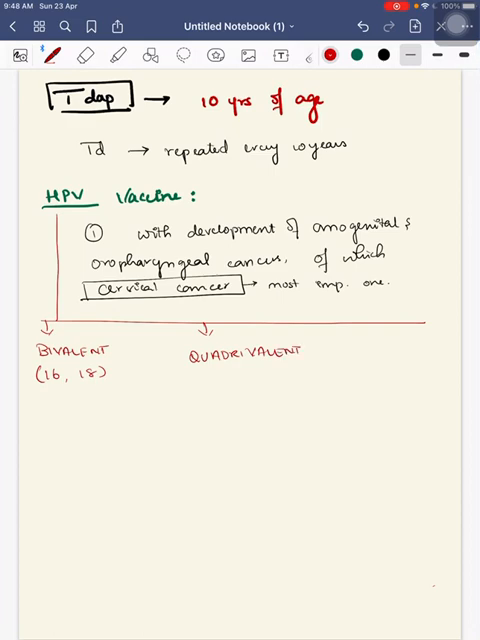
{"action": "type", "text": "(6, 11, 1"}
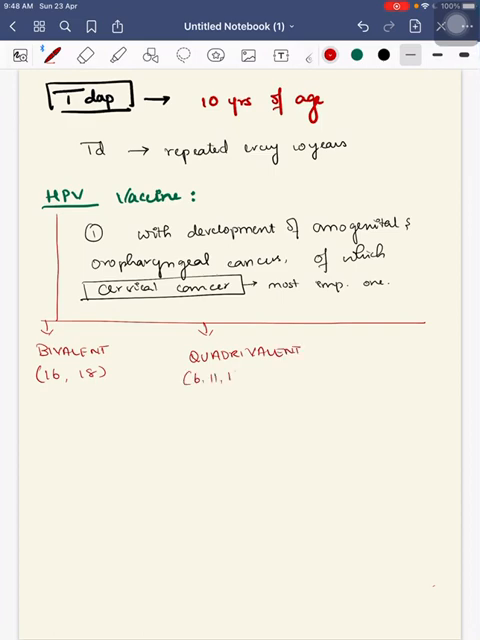
{"action": "type", "text": "16, 18)"}
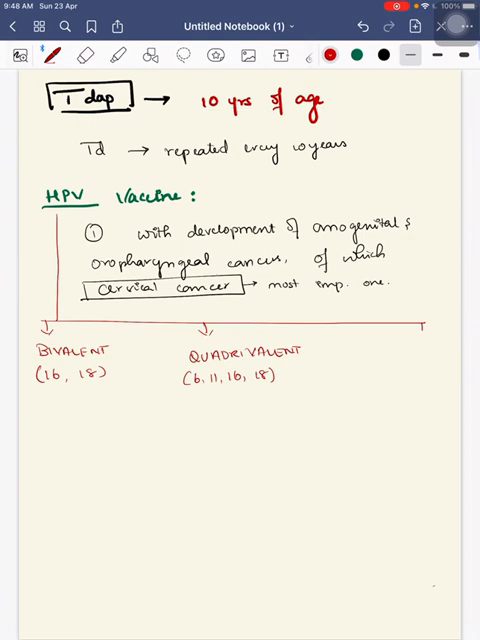
Add the Nonavalent type, noting it is not available in India.
{"action": "type", "text": "Nr"}
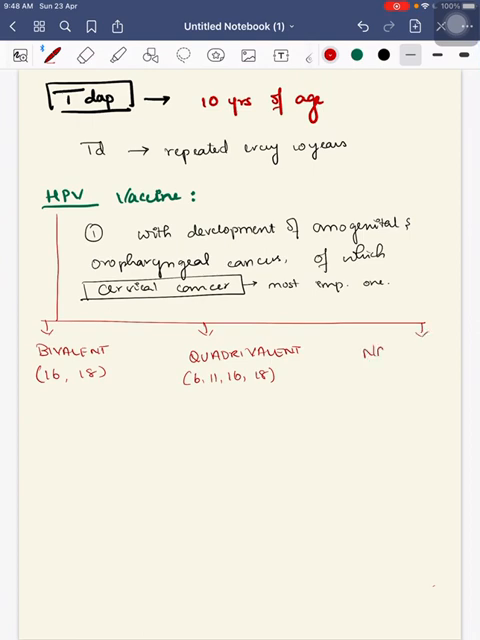
{"action": "type", "text": "NANOVALENT"}
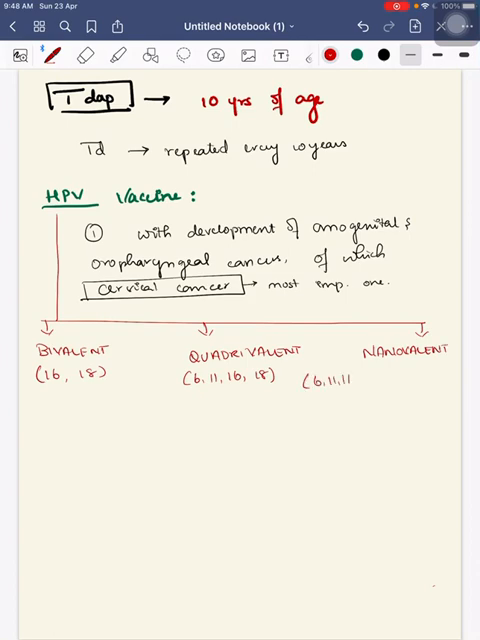
{"action": "type", "text": "16, 18, 31, 33, 45,"}
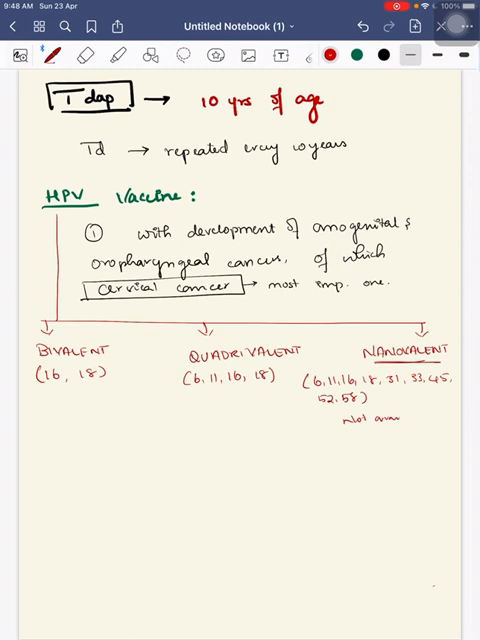
{"action": "type", "text": "available in"}
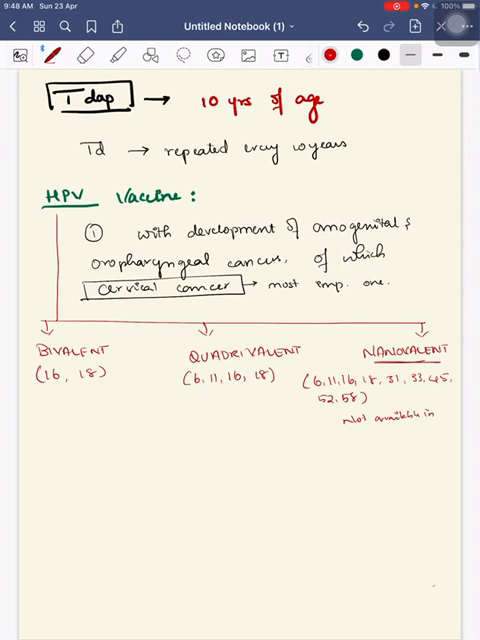
{"action": "type", "text": "India."}
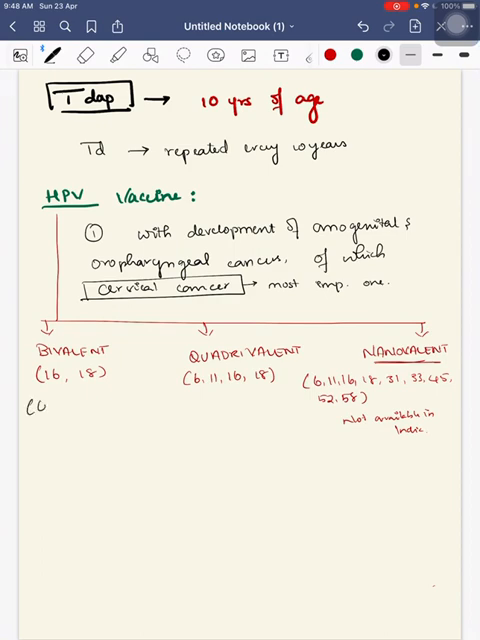
Label the brand names Cervarix and Gardasil.
{"action": "type", "text": "Ce"}
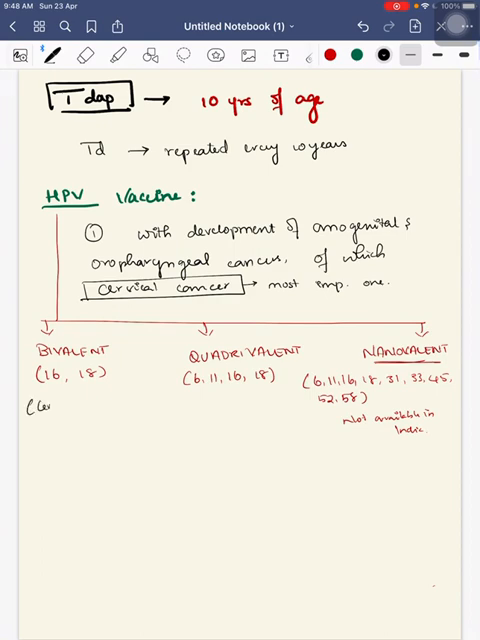
{"action": "type", "text": "rvani"}
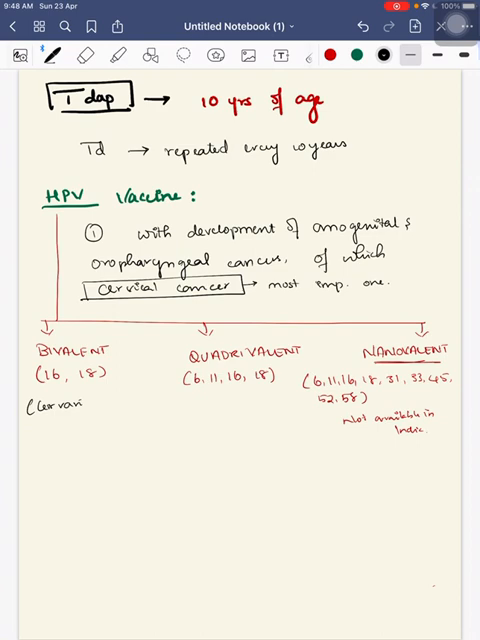
{"action": "type", "text": "("}
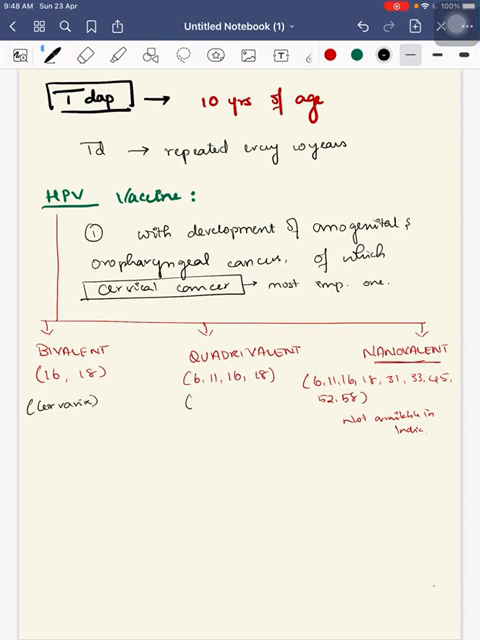
{"action": "type", "text": "Gardan"}
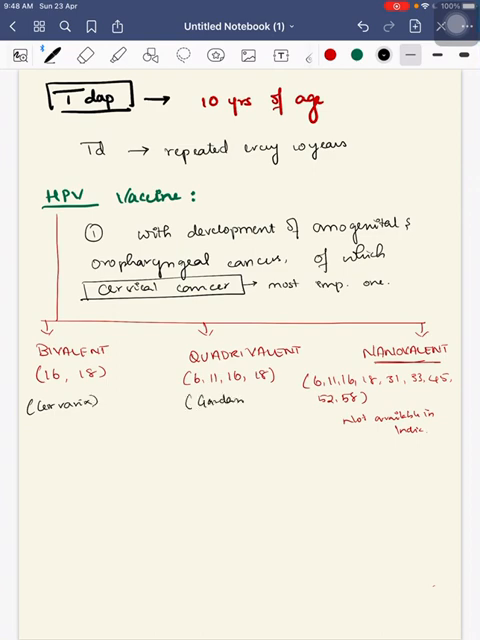
{"action": "type", "text": "l"}
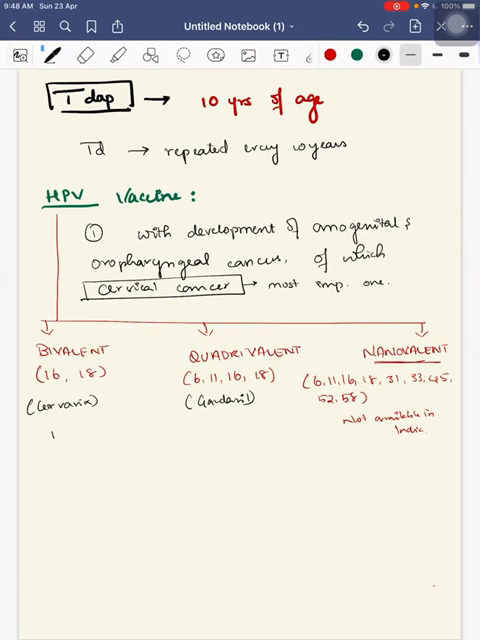
Write 'In India → females' and '9-14 yrs → 2 doses: 0, 6 months'.
{"action": "type", "text": "In India →"}
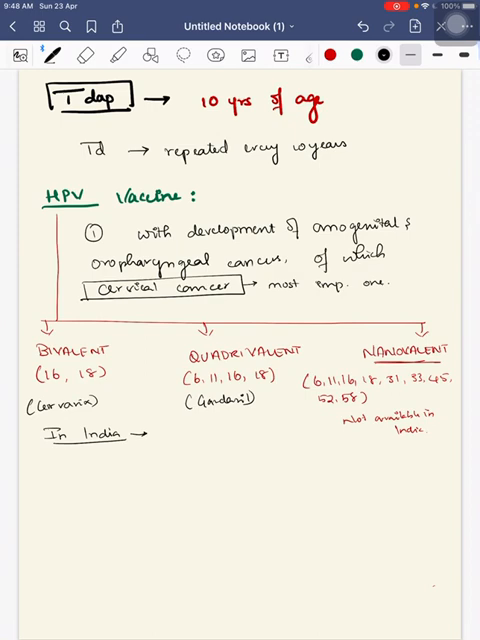
{"action": "type", "text": "females."}
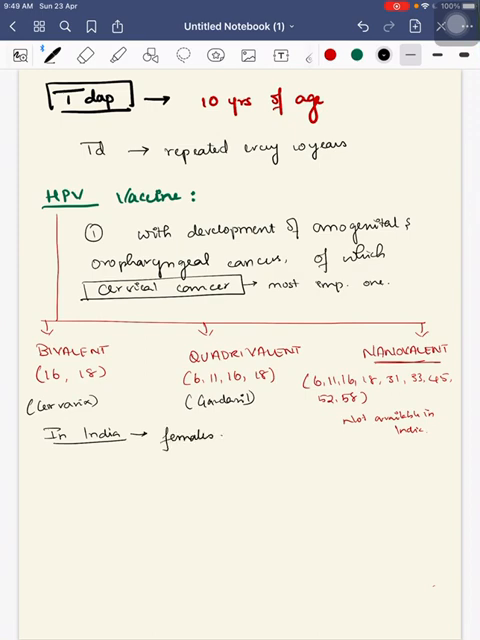
{"action": "type", "text": "q-"}
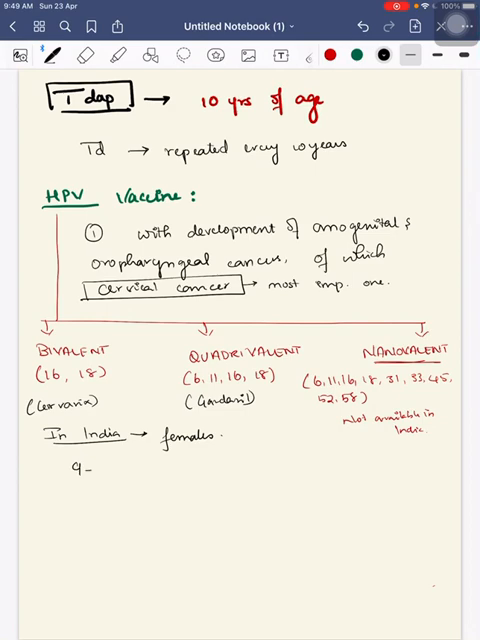
{"action": "type", "text": "144"}
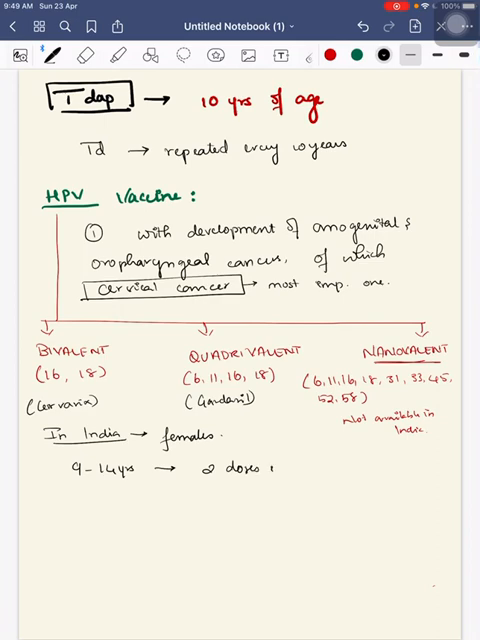
{"action": "type", "text": "0, 6 mon"}
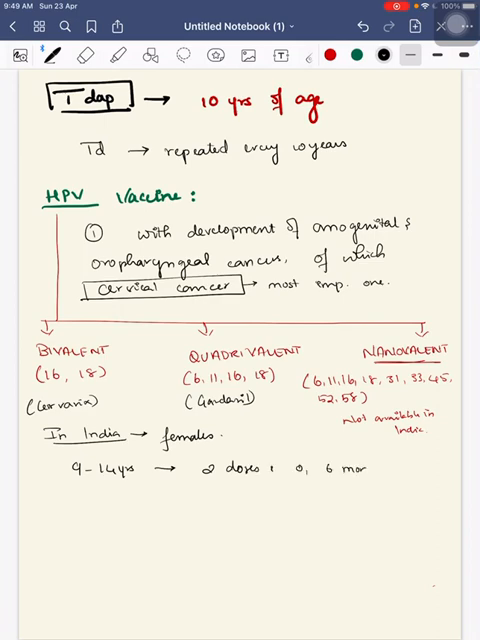
{"action": "type", "text": "month."}
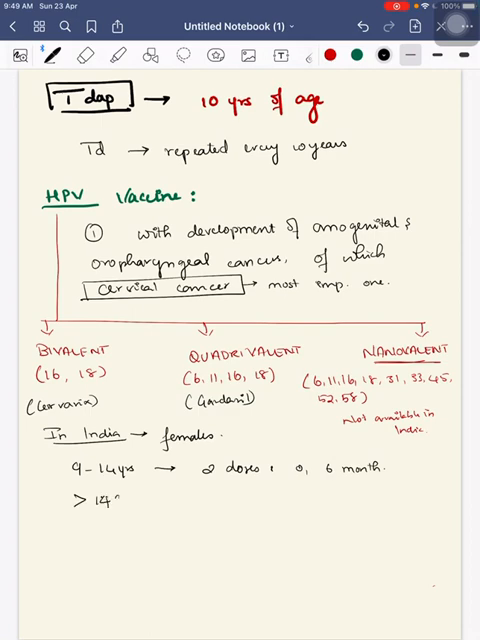
Write '>14 yrs → 3 doses', erasing a stray mark.
{"action": "type", "text": "chu"}
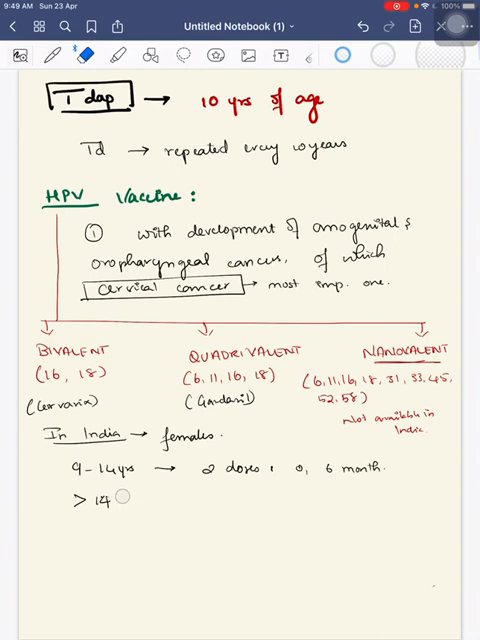
{"action": "left_click", "coordinate": [53, 55]}
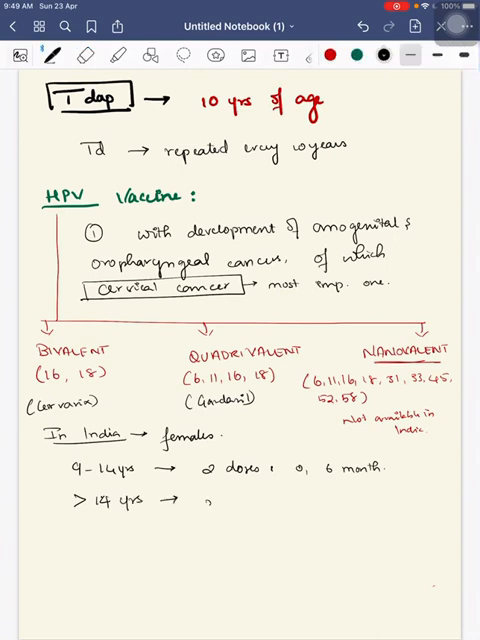
{"action": "type", "text": "3 doses"}
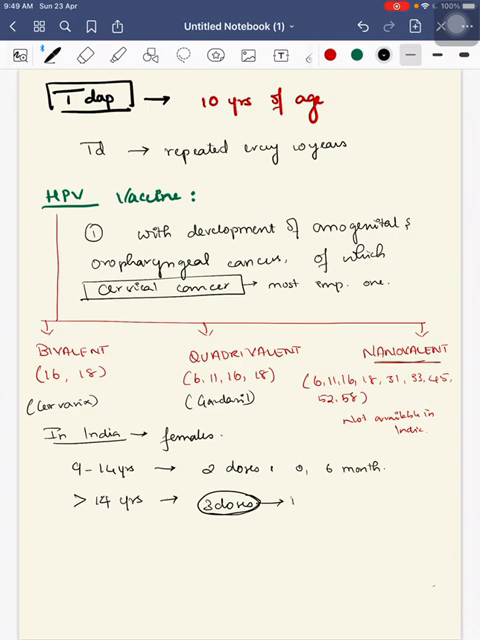
Branch to 'Bivalent: 0, 1, 6' and 'Quadrivalent: 0, 2, 6 months'.
{"action": "type", "text": "Bivalen"}
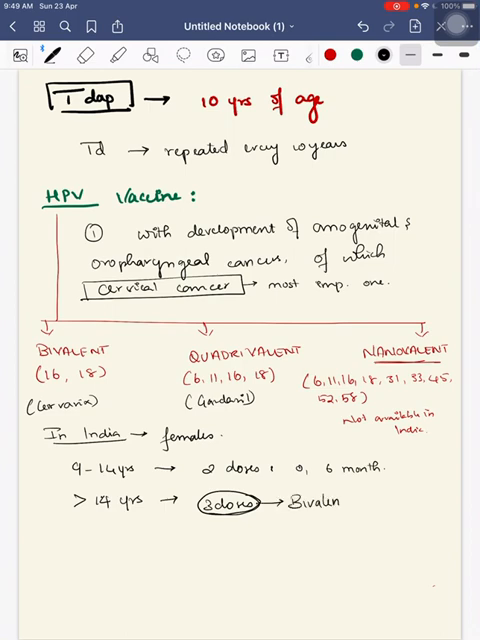
{"action": "type", "text": ":- 0, 1, 6"}
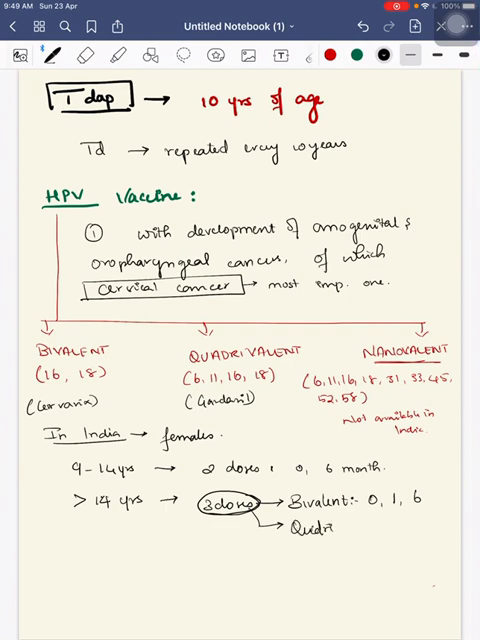
{"action": "type", "text": "ra"}
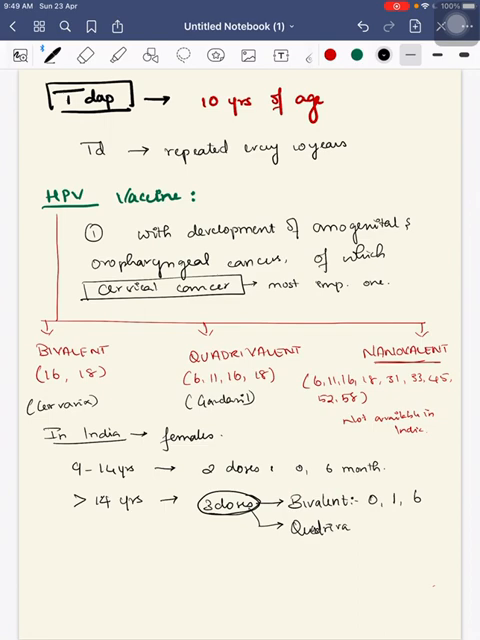
{"action": "type", "text": "valent: 0"}
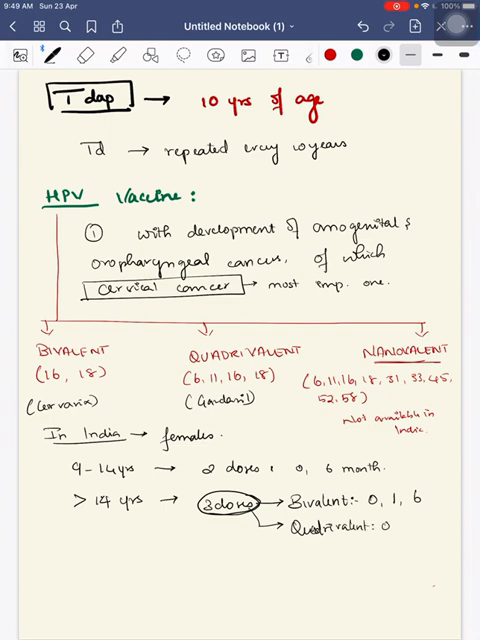
{"action": "type", "text": ", 2, 6n"}
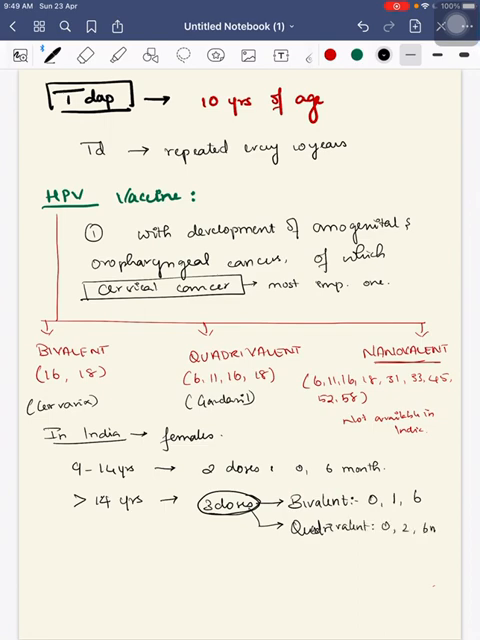
{"action": "type", "text": "mon"}
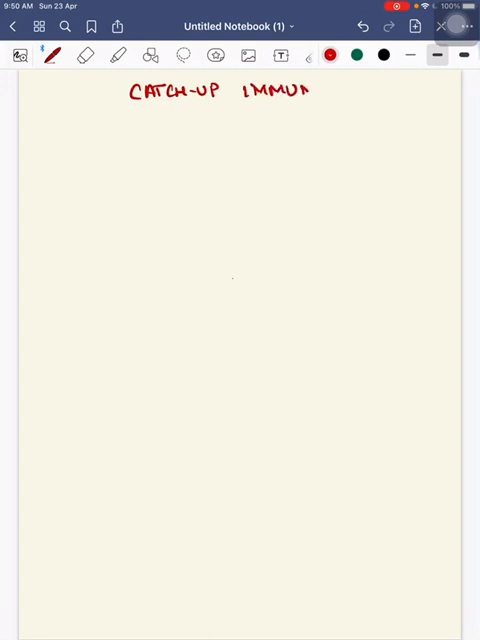
Title the Catch-up Immunization page, note MMR 2 doses and Hep B at 0, 1, 6 months.
{"action": "type", "text": "IZATION:"}
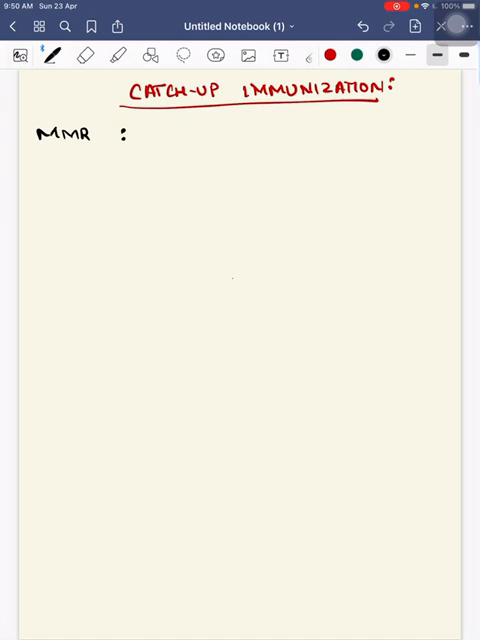
{"action": "type", "text": "2 d"}
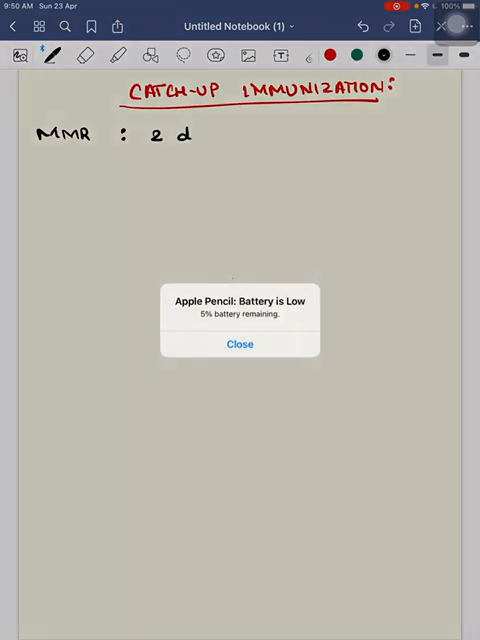
{"action": "left_click", "coordinate": [240, 344]}
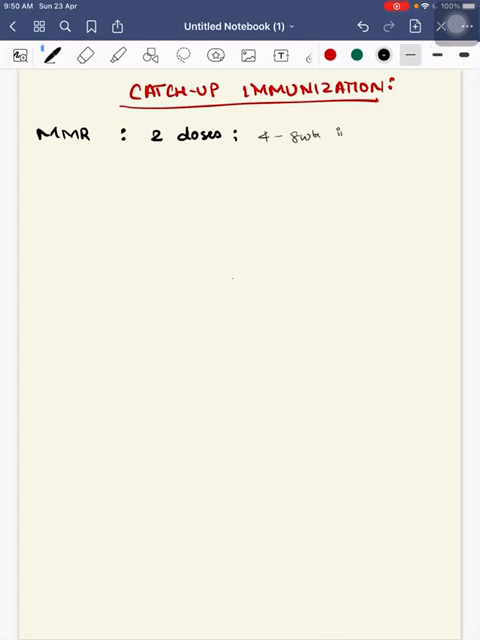
{"action": "type", "text": "interval"}
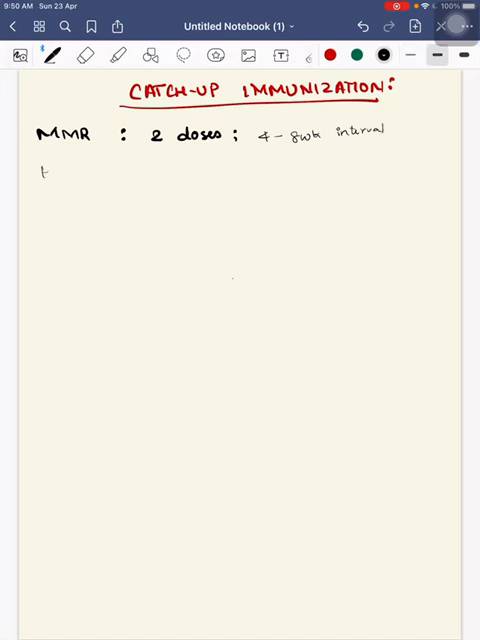
{"action": "type", "text": "Hep B : 3 dose :"}
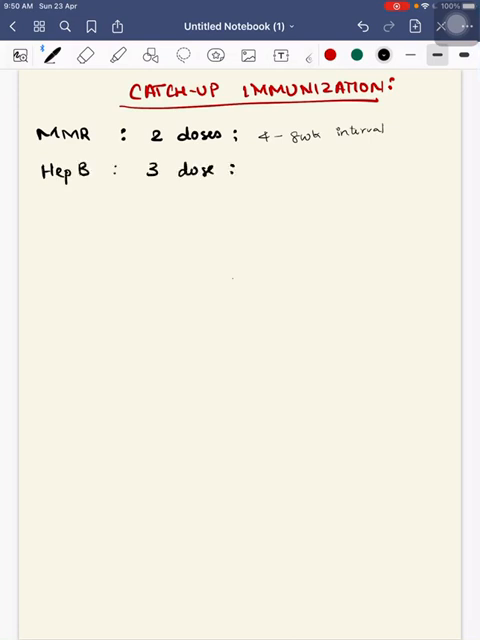
{"action": "type", "text": "0,"}
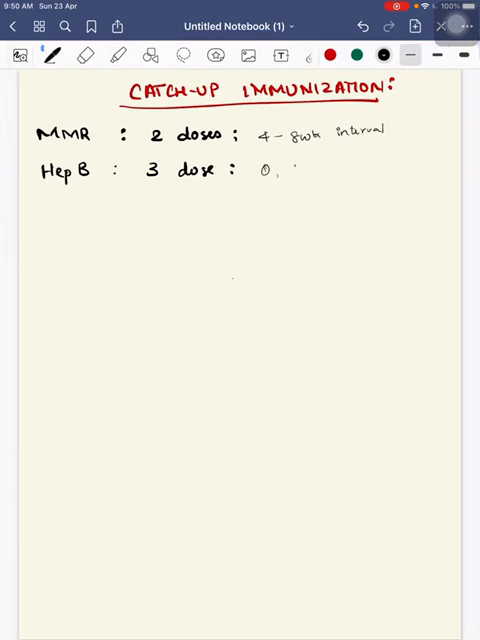
{"action": "type", "text": "1, 6 month"}
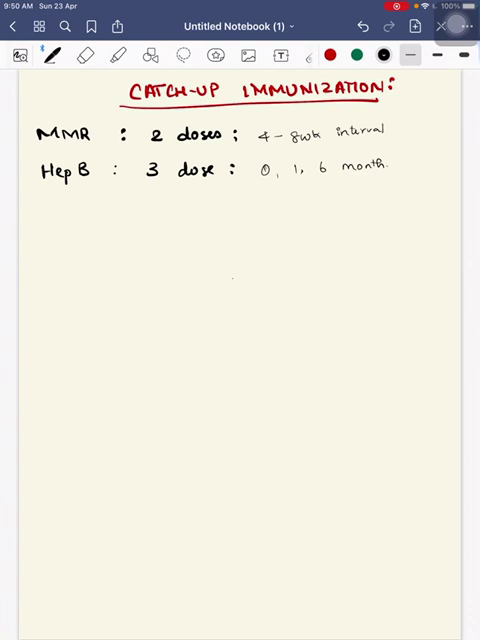
Add the Hep A entry with the IgG >20 mIU threshold and 2 doses.
{"action": "type", "text": "Hep"}
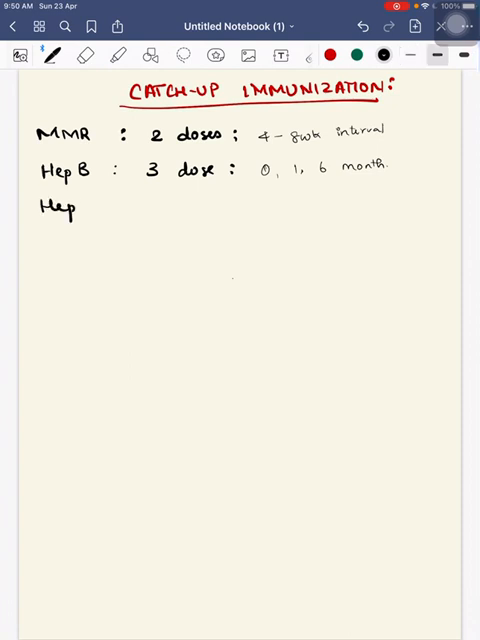
{"action": "type", "text": "A : anti-Hep"}
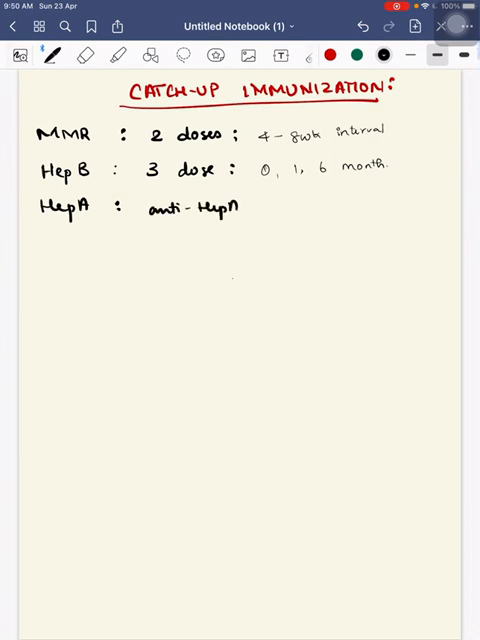
{"action": "type", "text": "IgG."}
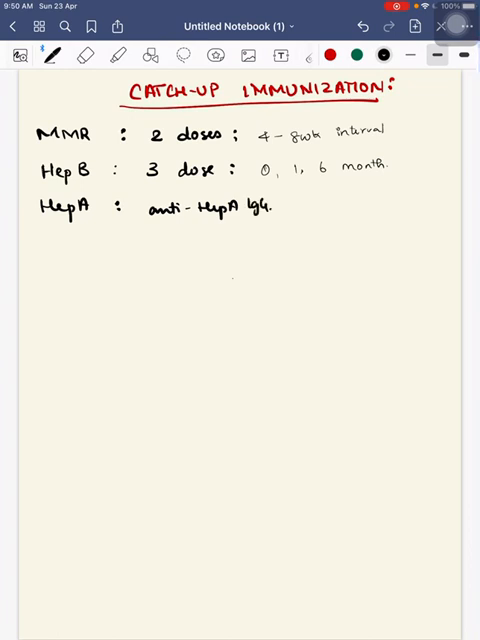
{"action": "type", "text": "> 2"}
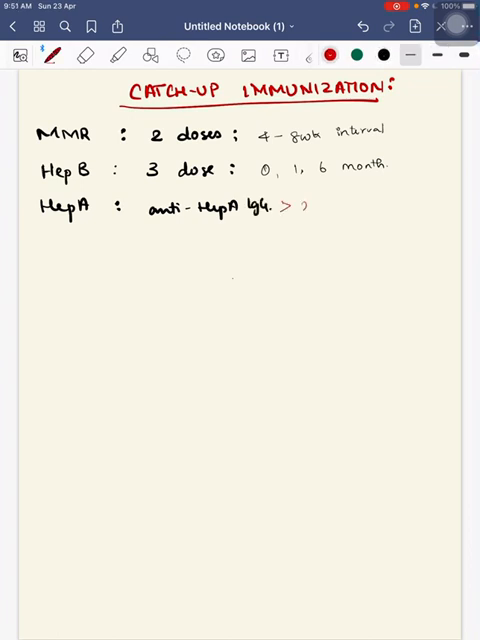
{"action": "type", "text": "20m IU/"}
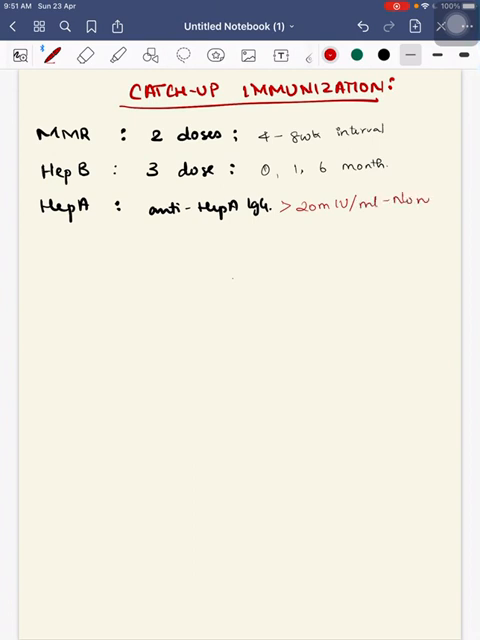
{"action": "type", "text": "need"}
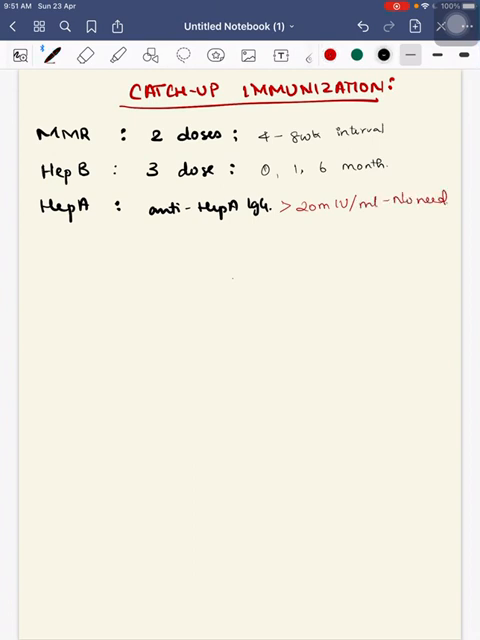
{"action": "type", "text": "2 dose :- 0, 6"}
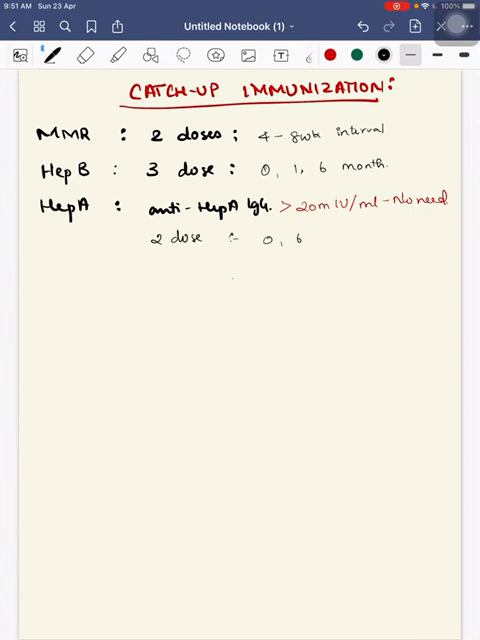
{"action": "type", "text": "month."}
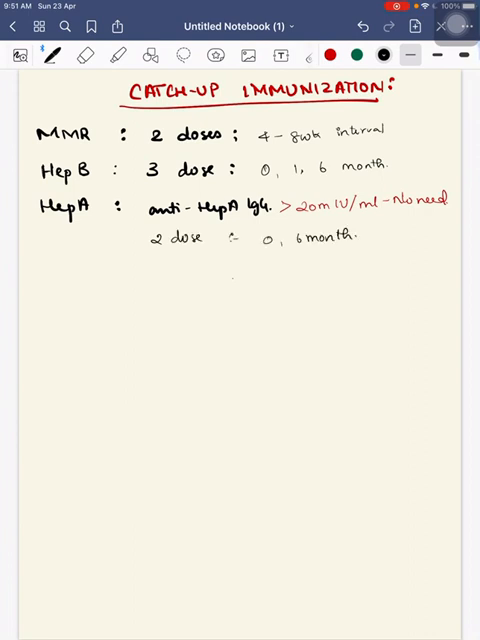
Add Hep B+A as 3 doses at 0, 1, 6 and typhoid as a single dose.
{"action": "left_click", "coordinate": [40, 275]}
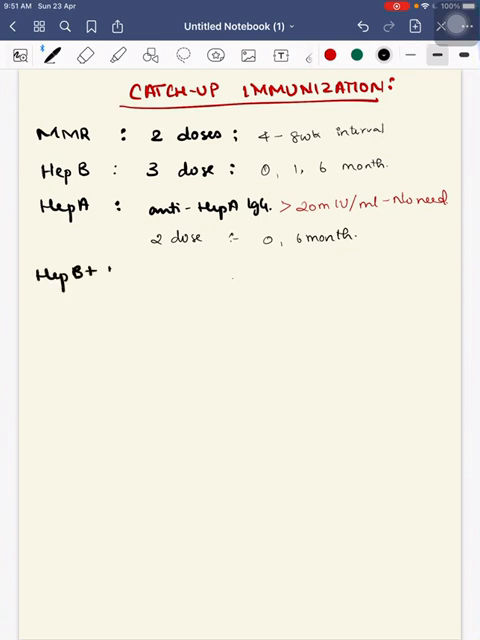
{"action": "type", "text": "HepA :"}
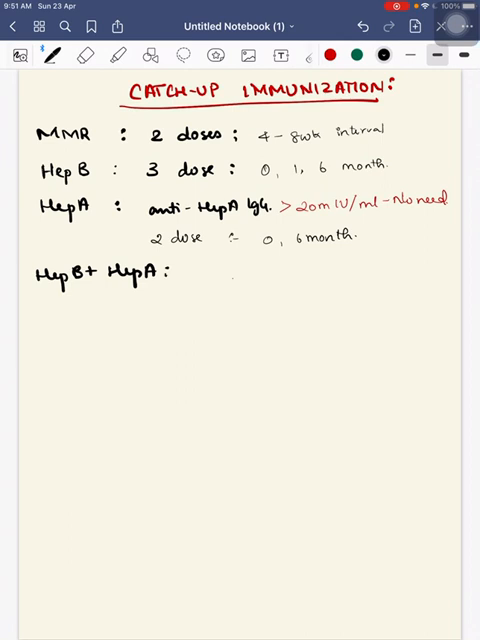
{"action": "type", "text": "3 dose:"}
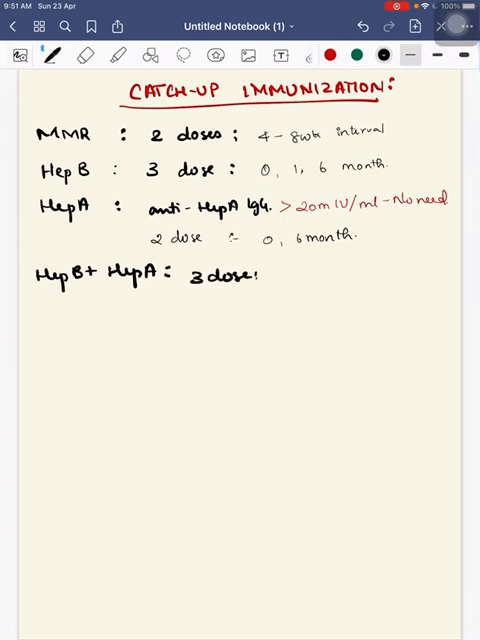
{"action": "type", "text": "0, 1, 6 month."}
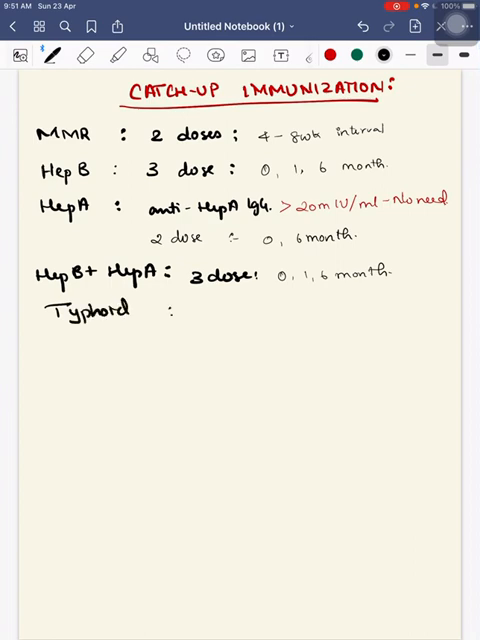
{"action": "type", "text": "Single dose."}
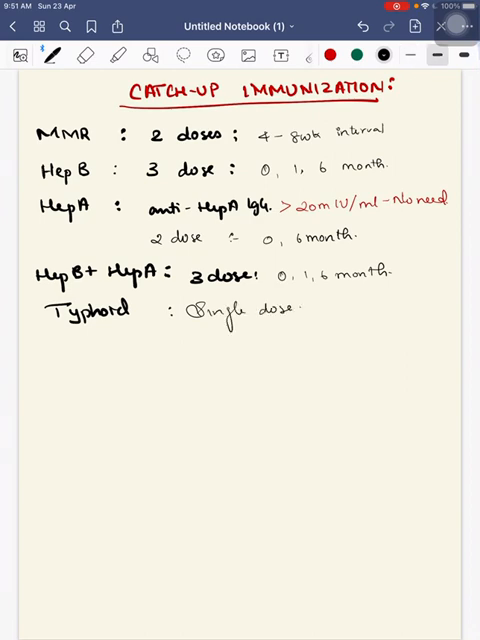
Write 'Varicella: 2 doses, 2nd dose at 4-8 wks interval'.
{"action": "type", "text": "Varicella :"}
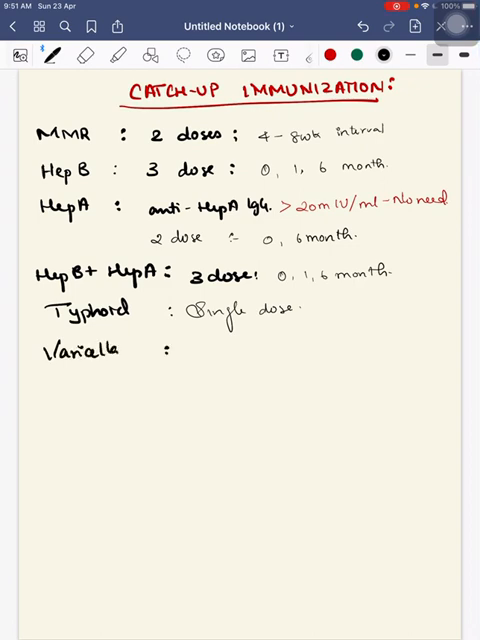
{"action": "type", "text": "2 doses: 2nd ,"}
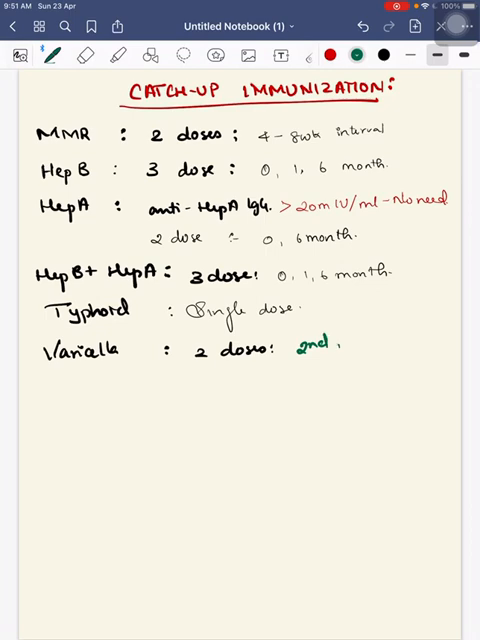
{"action": "type", "text": "dose at"}
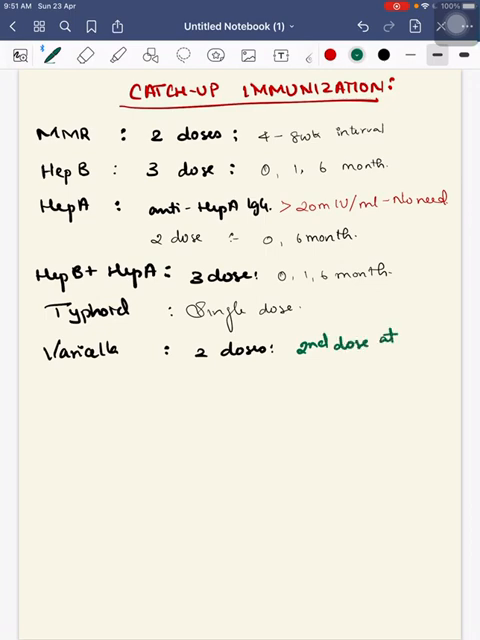
{"action": "type", "text": "4-8wk"}
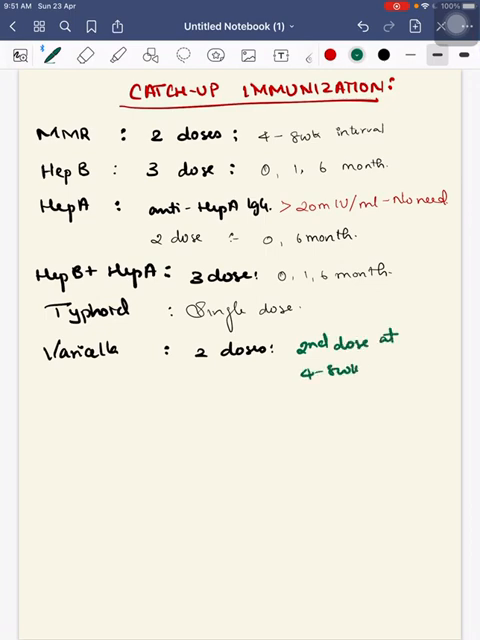
{"action": "type", "text": "interi"}
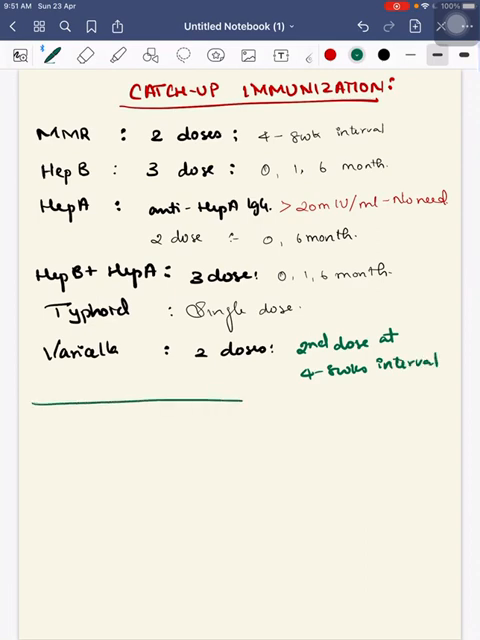
Move to a fresh blank page and start the red 'HIGH RISK' heading with Influenza →.
{"action": "left_click_drag", "start_coordinate": [245, 399], "coordinate": [435, 397]}
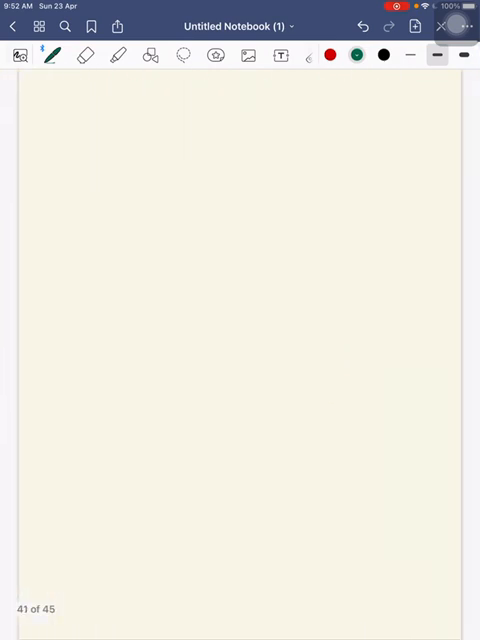
{"action": "left_click_drag", "start_coordinate": [150, 95], "coordinate": [170, 98]}
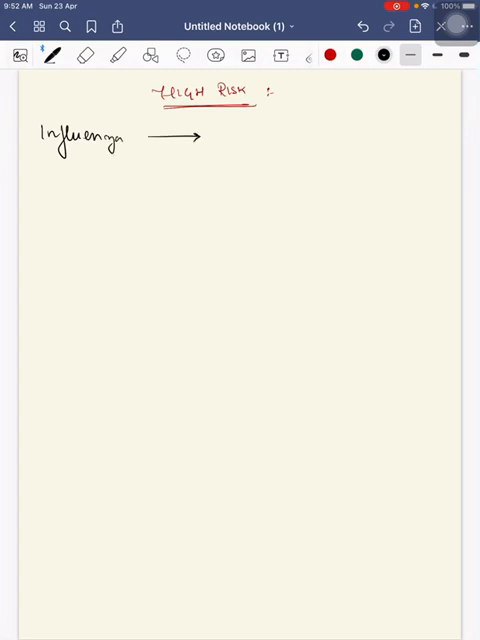
Write influenza as one dose every year, then 'PCV → Single dose (6-18yrs)'.
{"action": "type", "text": "one de"}
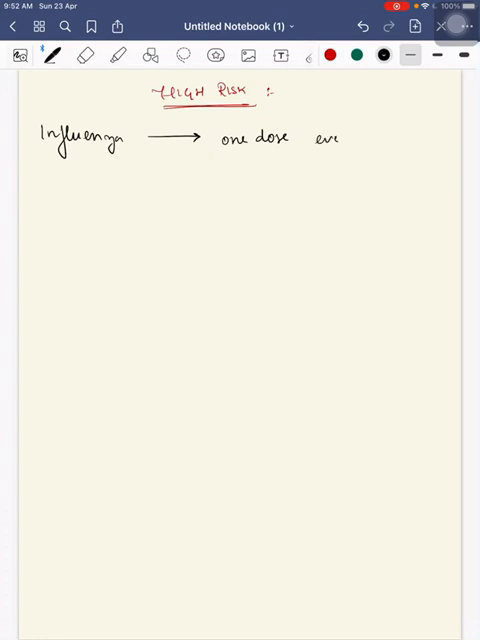
{"action": "type", "text": "every year"}
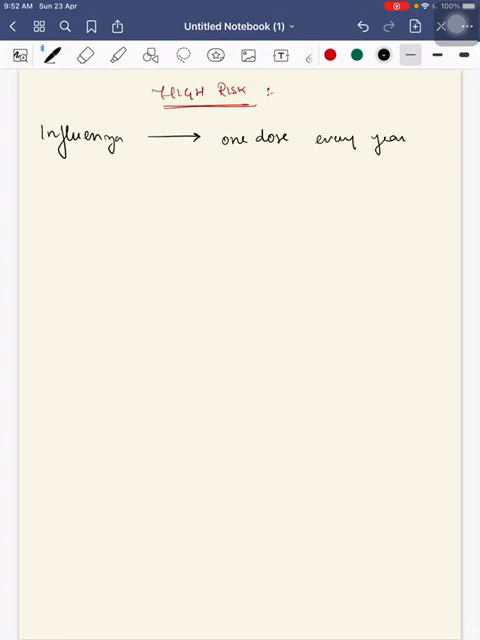
{"action": "type", "text": "PCV"}
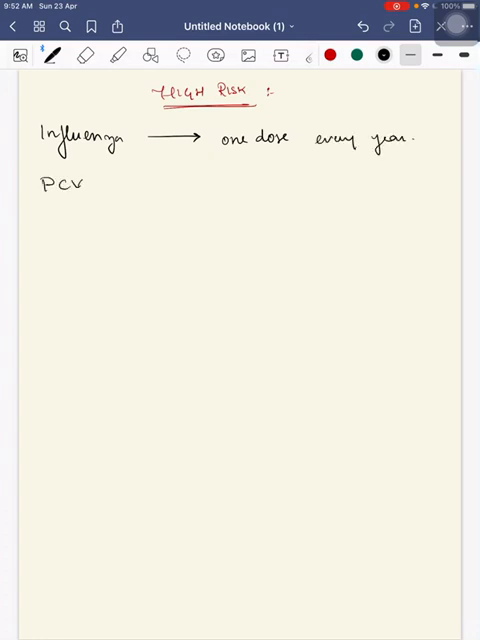
{"action": "left_click_drag", "start_coordinate": [120, 185], "coordinate": [200, 185]}
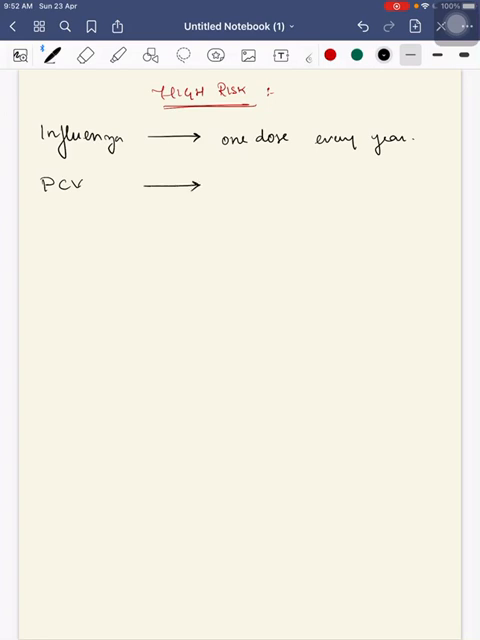
{"action": "type", "text": "Single dose (6-18yrs"}
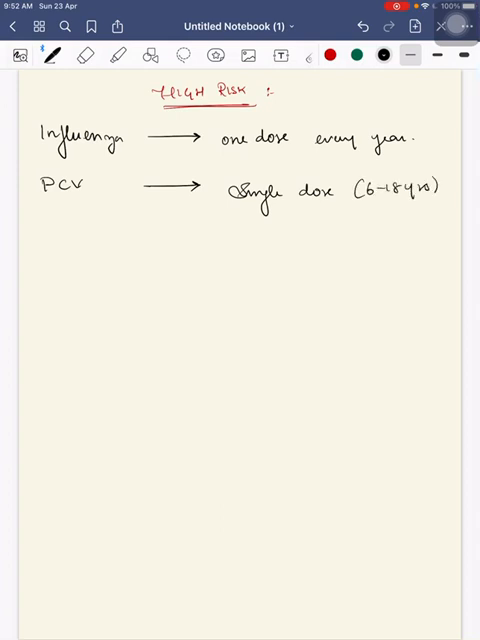
Add a down arrow to 'PPSV (8wks) after the last dose of PCV.'.
{"action": "left_click_drag", "start_coordinate": [275, 205], "coordinate": [275, 228]}
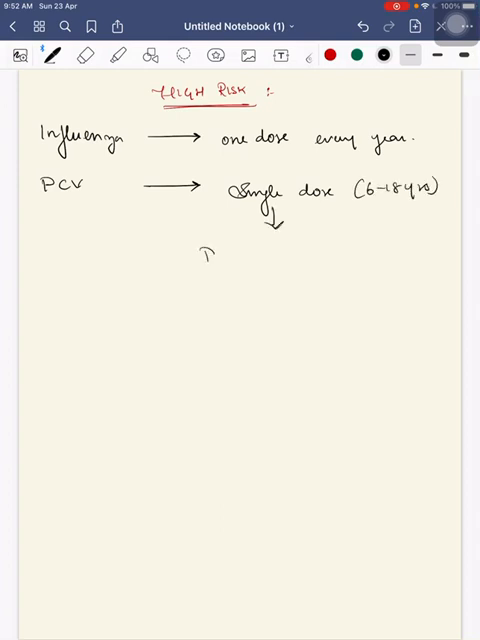
{"action": "type", "text": "PPSV 9"}
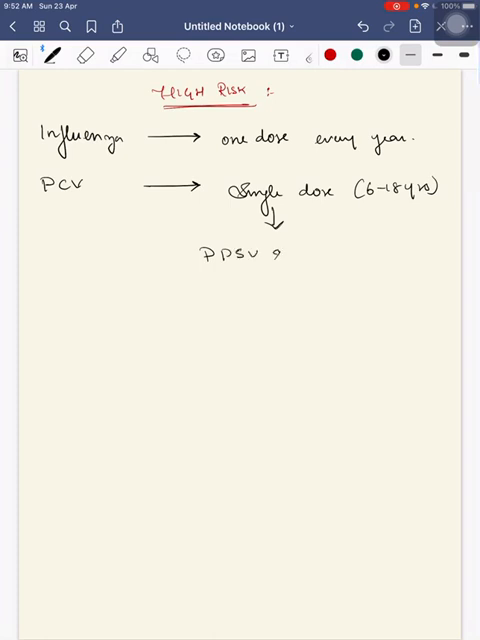
{"action": "type", "text": "23"}
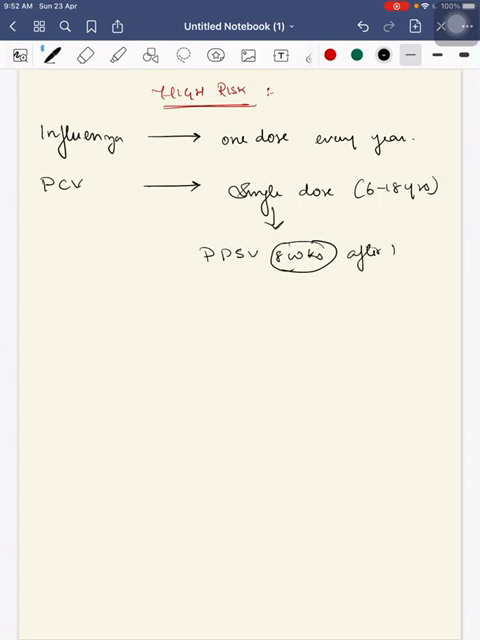
{"action": "type", "text": "the last dose of"}
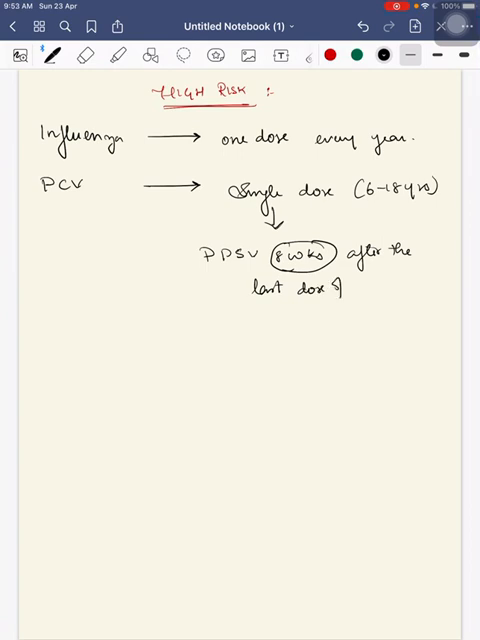
{"action": "type", "text": "PCV."}
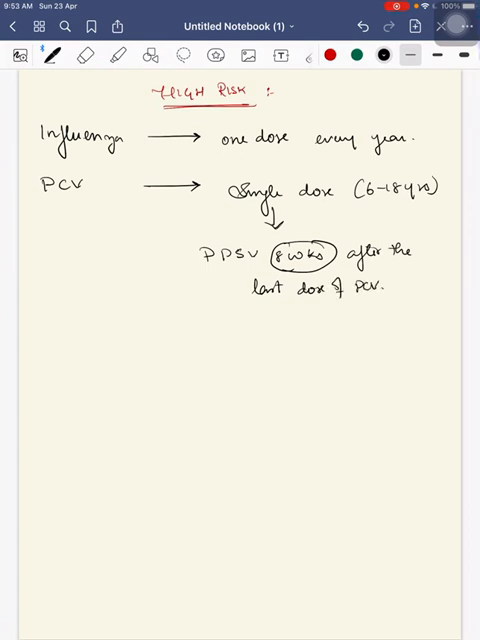
Underline PCV and list red conditions 1–5: asplenia, HIV, immunosuppression, cochlear implant, CSF leak.
{"action": "left_click_drag", "start_coordinate": [40, 200], "coordinate": [85, 200]}
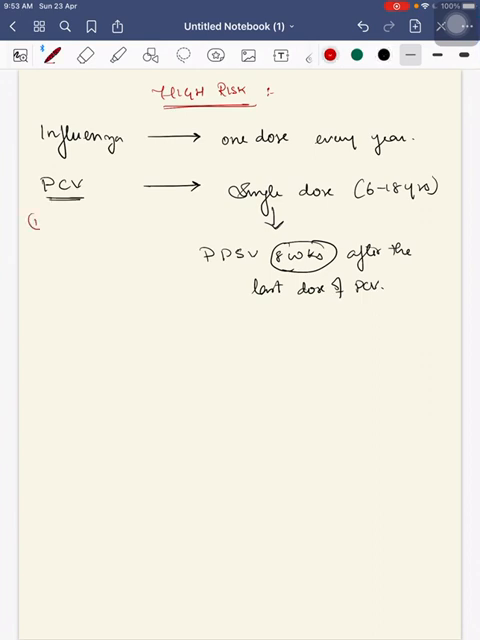
{"action": "type", "text": "①"}
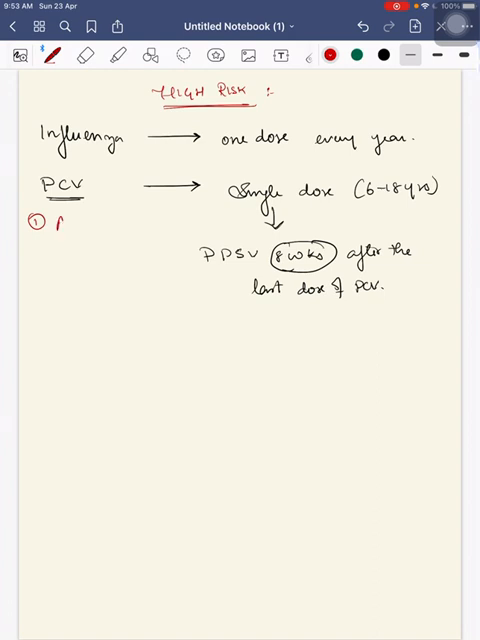
{"action": "type", "text": "Anatomic/"}
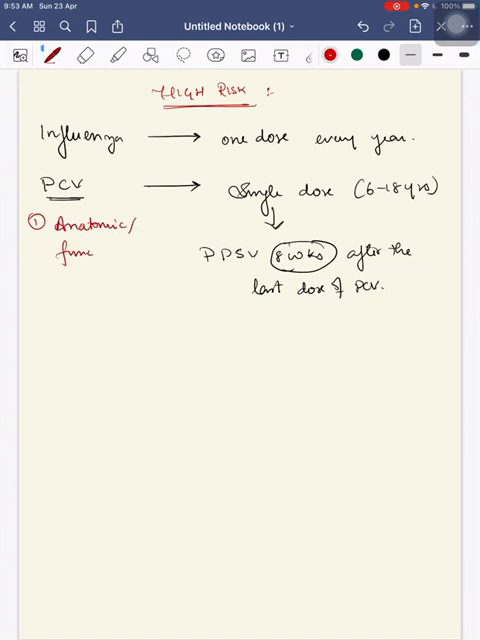
{"action": "type", "text": "asple"}
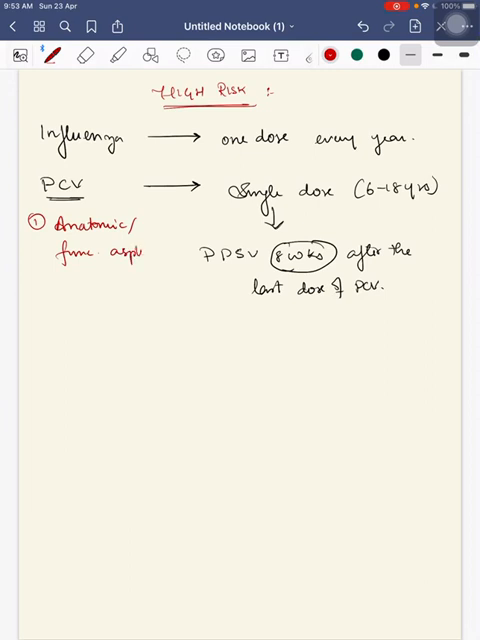
{"action": "type", "text": "asplenia"}
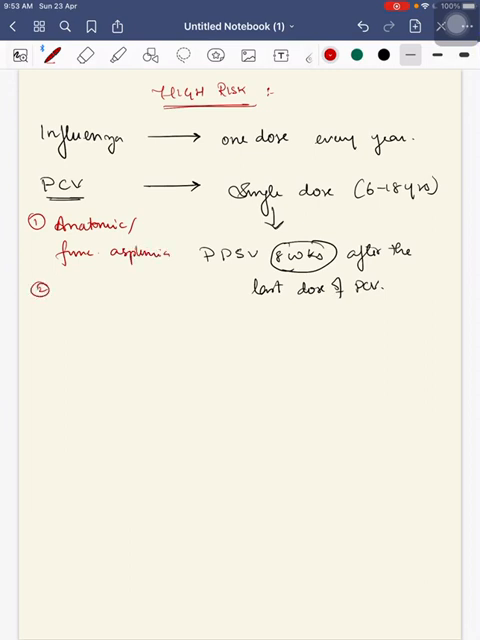
{"action": "type", "text": "HIV"}
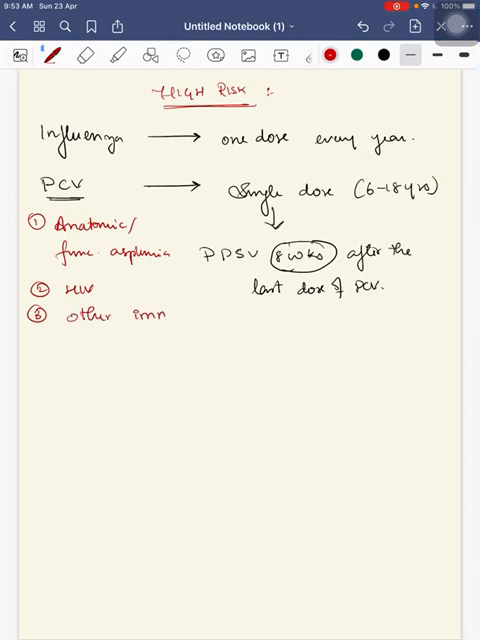
{"action": "type", "text": "immuno su"}
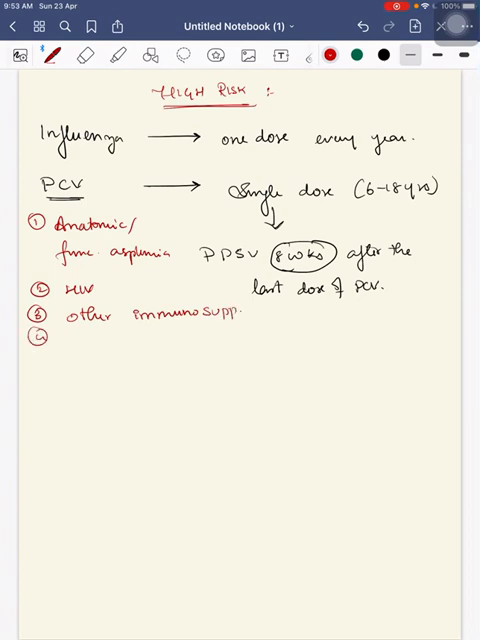
{"action": "type", "text": "Cochlear implan"}
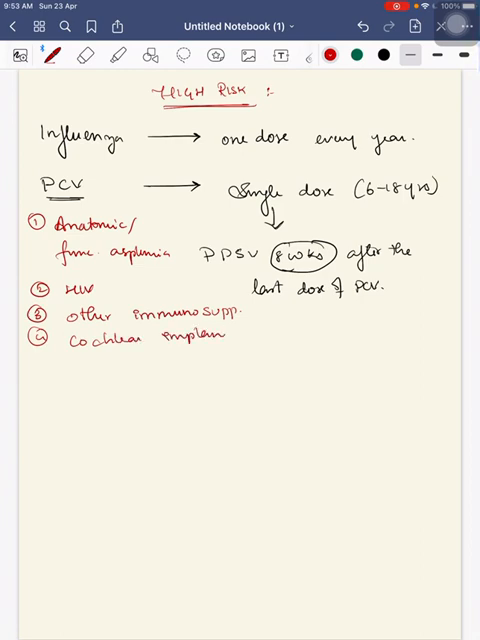
{"action": "type", "text": "a"}
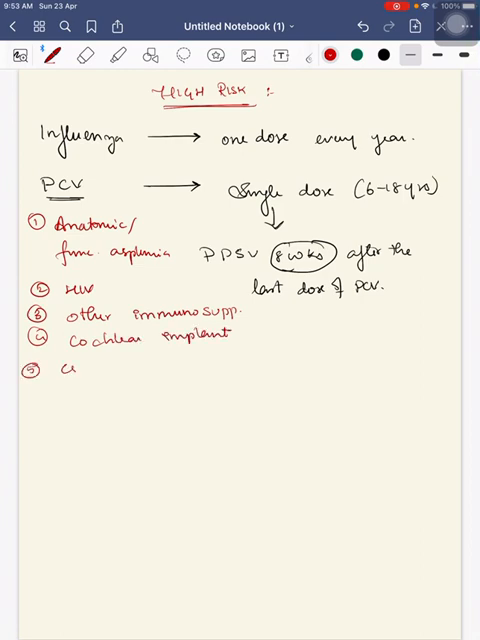
{"action": "type", "text": "CSF leak"}
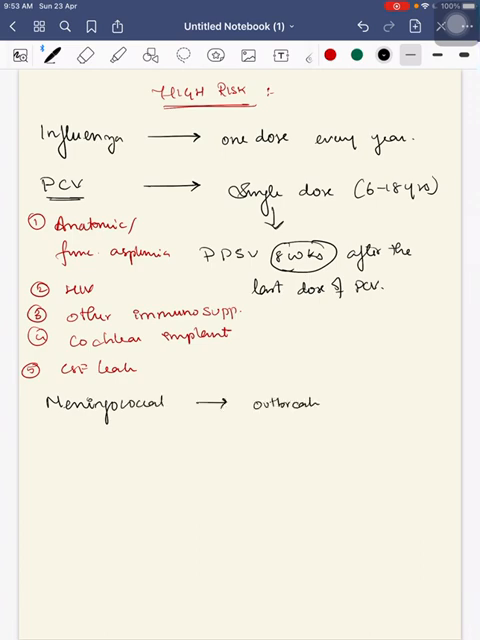
Complete the Meningococcal line with '& epidemic areas' and scroll back to the HPV vaccine page.
{"action": "type", "text": "& epid"}
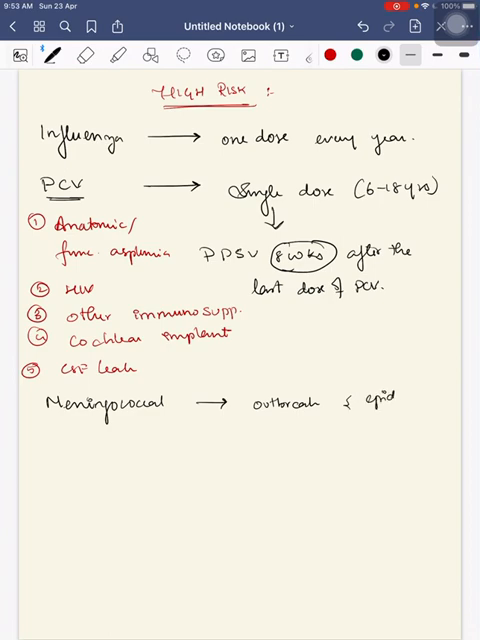
{"action": "type", "text": "epidemic areas."}
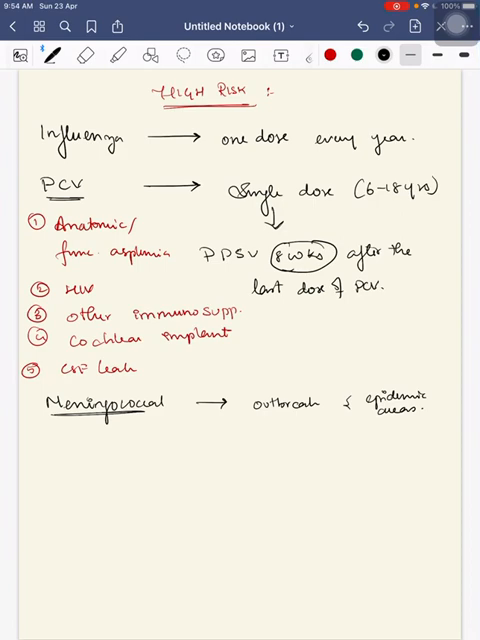
{"action": "scroll", "scroll_direction": "down", "scroll_amount": 3}
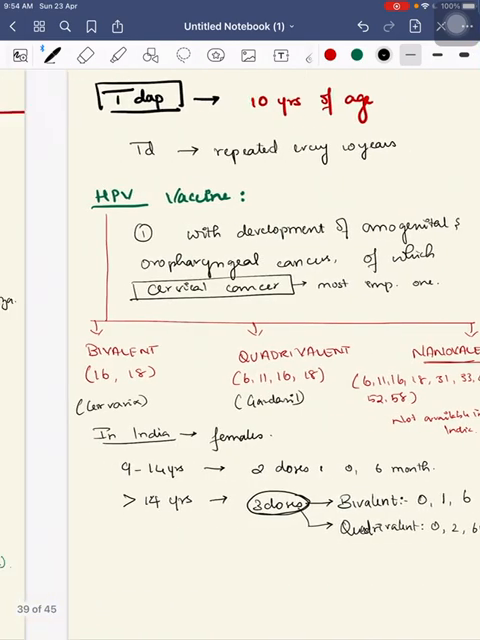